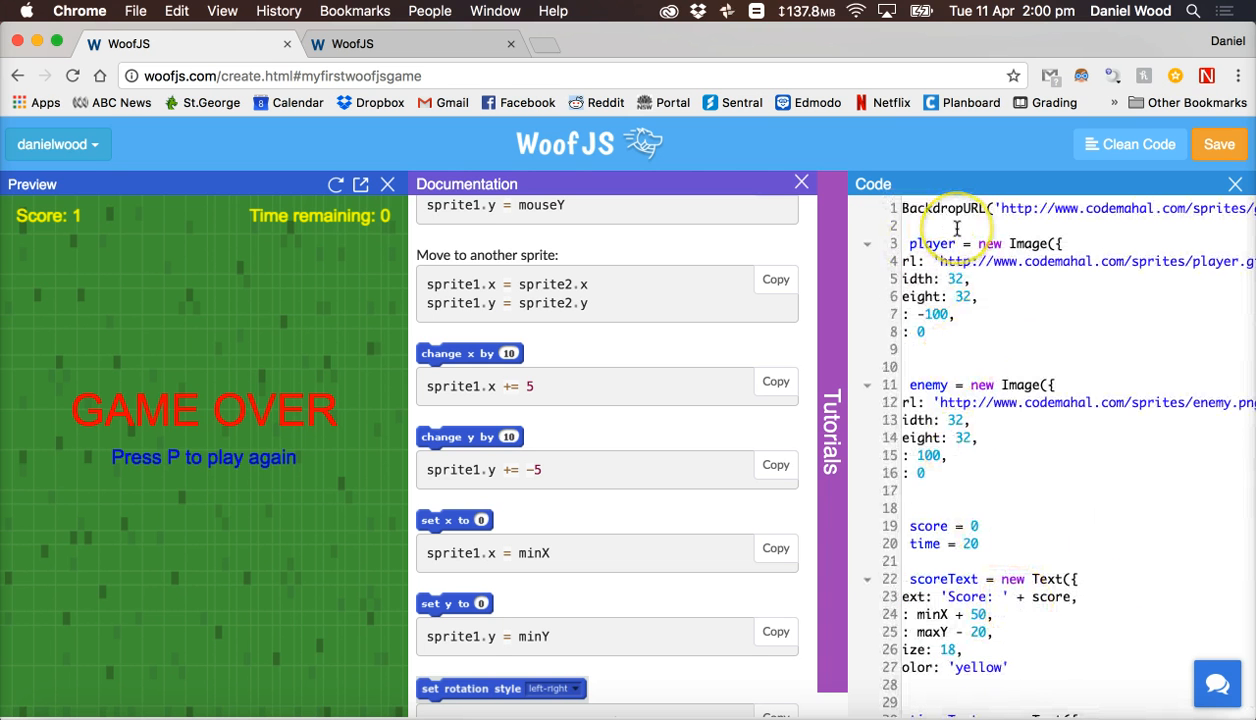
# Below the time===0 block in forever(), add an empty if (keysDown.includes('P')) { } check.
pyautogui.scroll(-3)
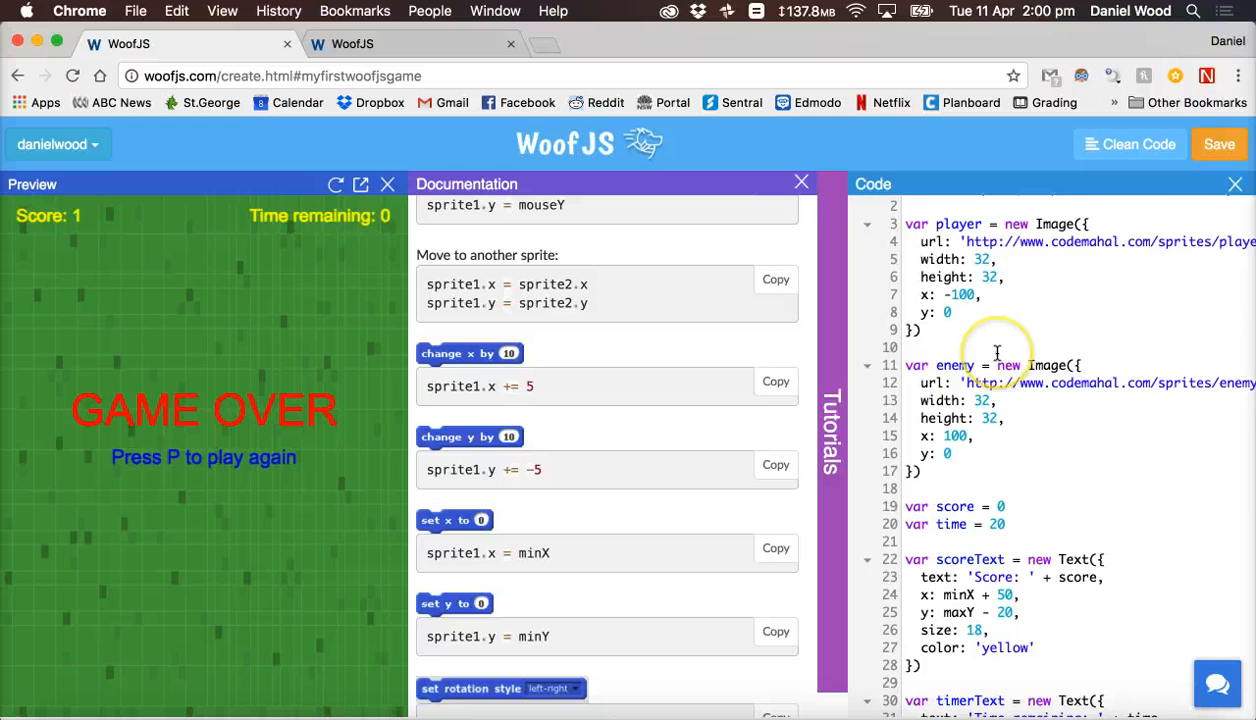
pyautogui.scroll(-3)
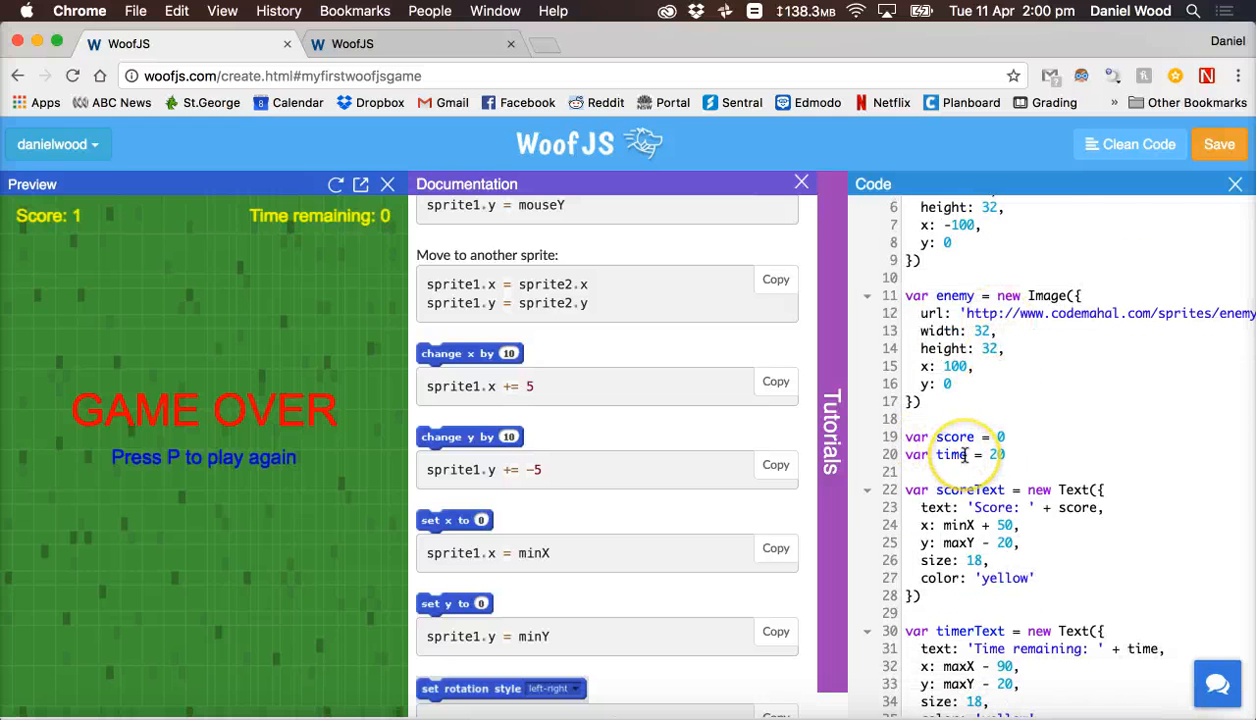
pyautogui.scroll(-3)
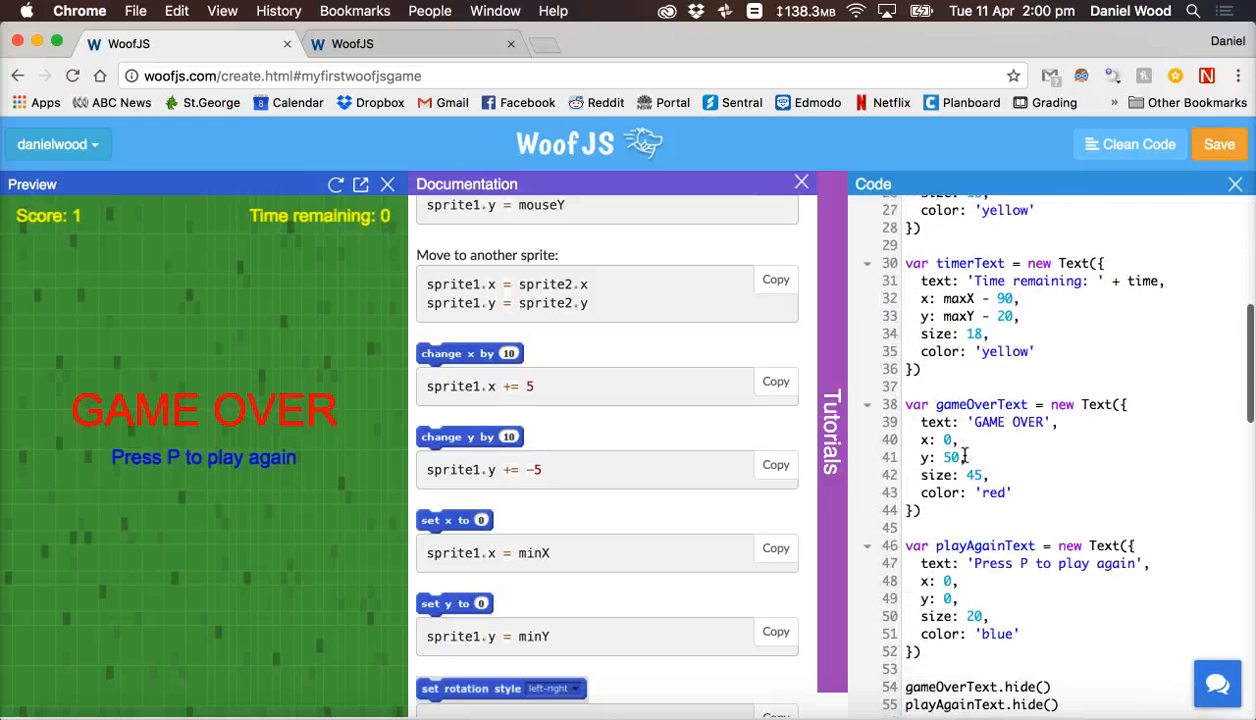
pyautogui.scroll(-3)
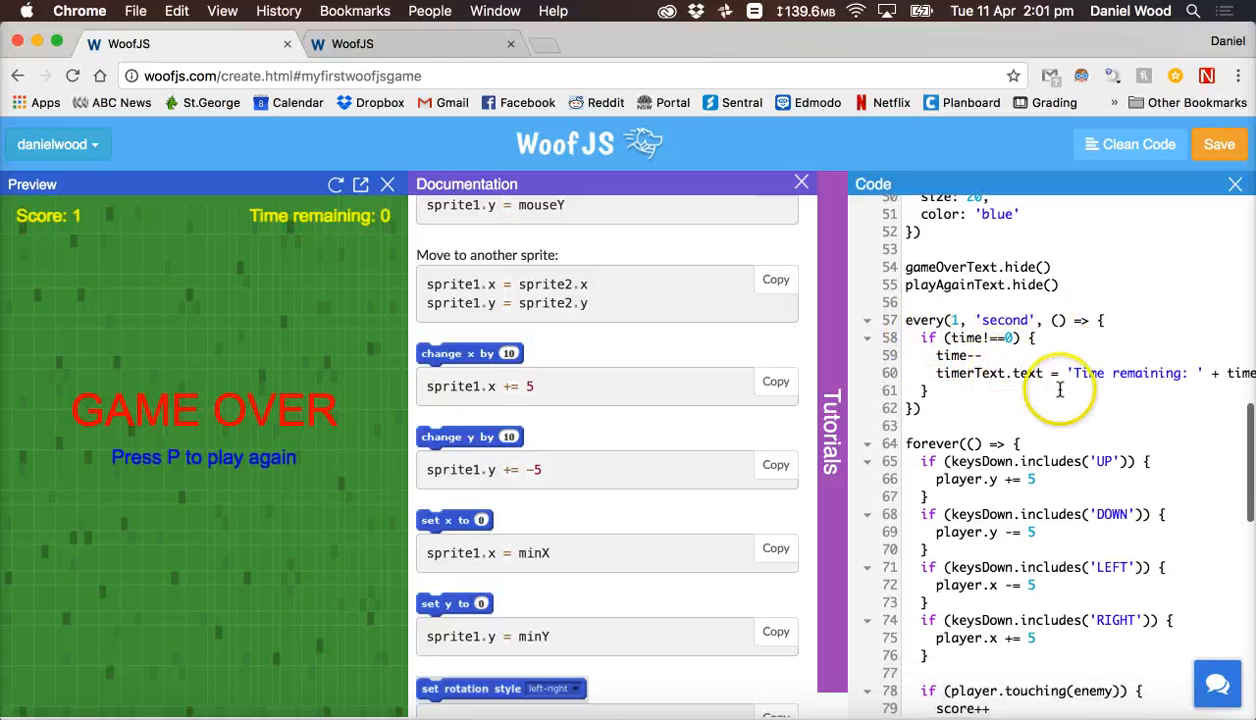
pyautogui.scroll(-3)
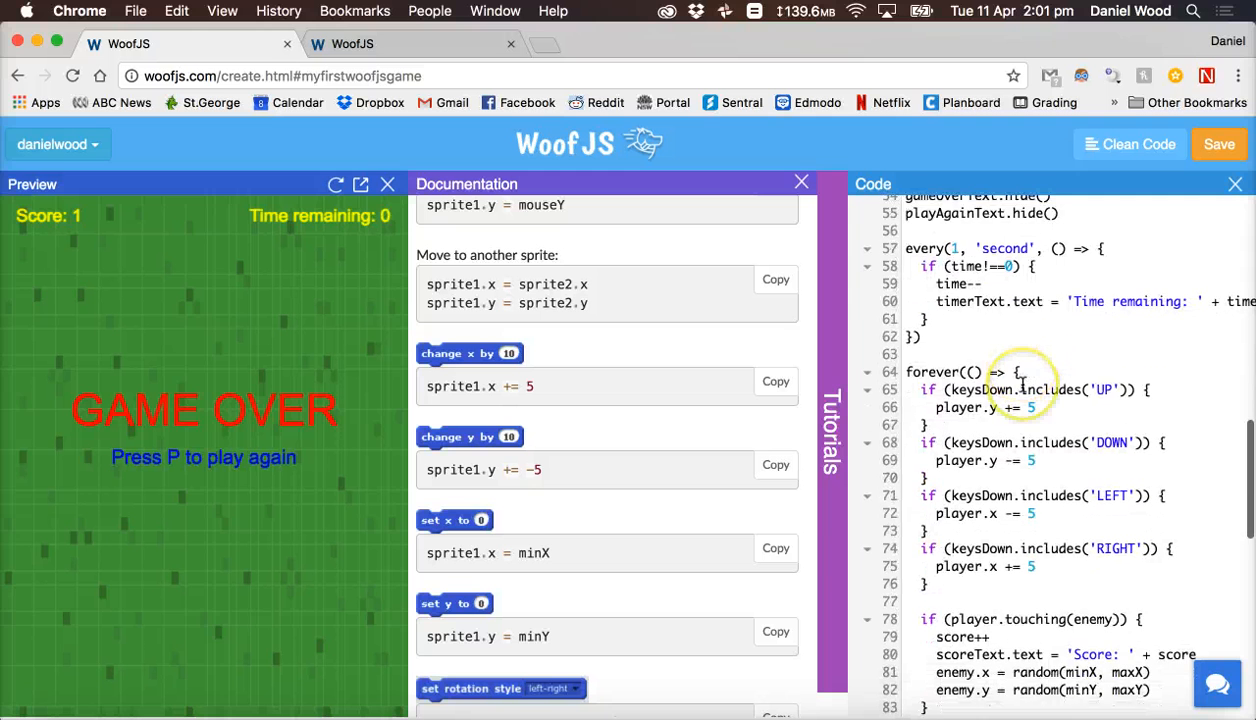
pyautogui.scroll(-3)
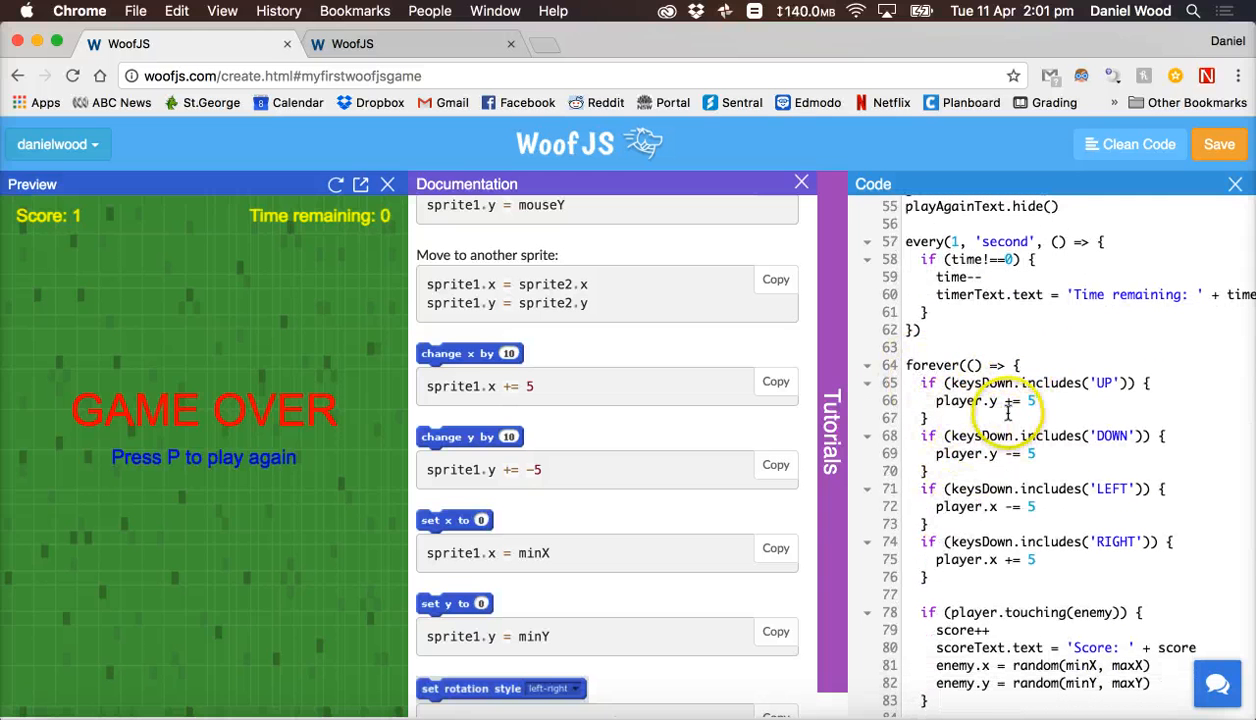
pyautogui.scroll(-3)
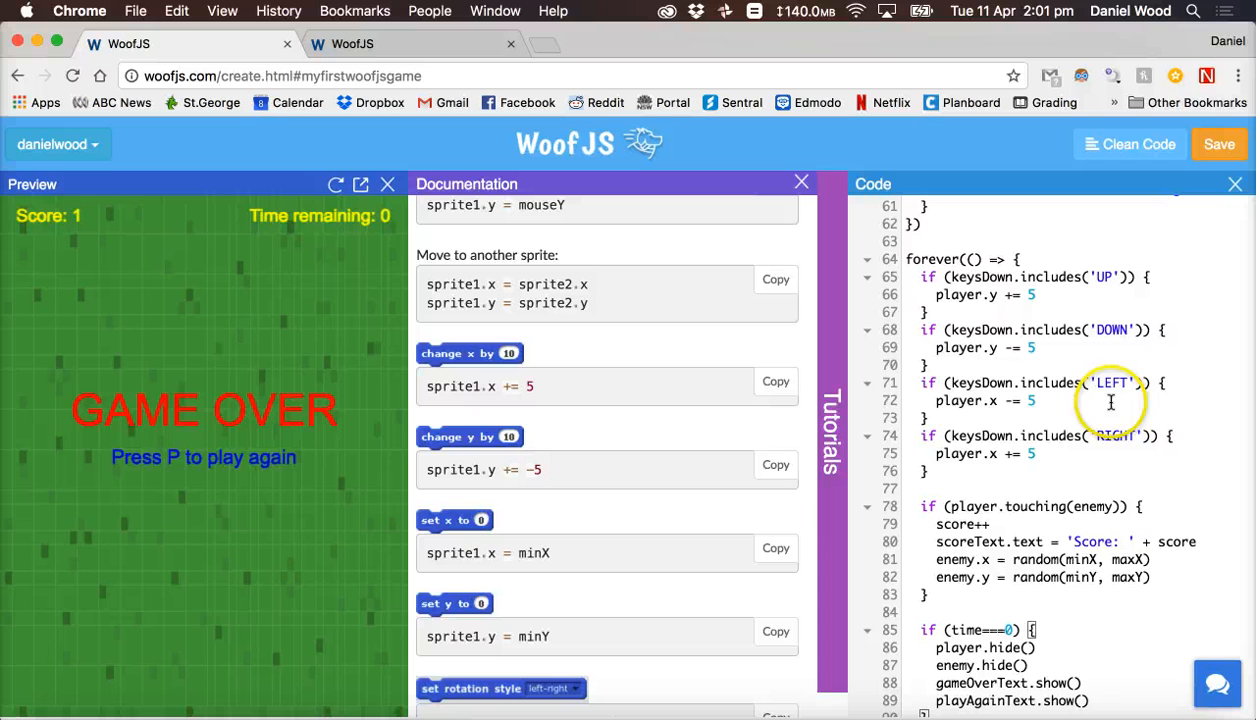
pyautogui.moveTo(1124, 382)
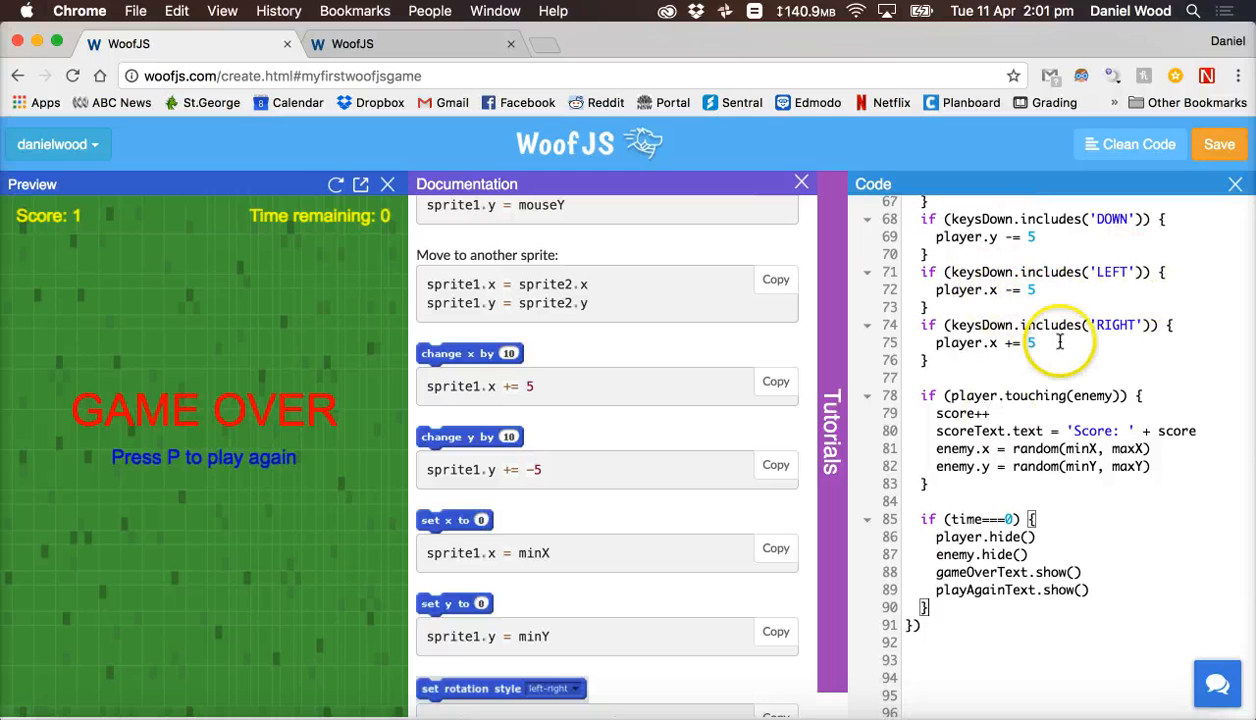
pyautogui.scroll(-3)
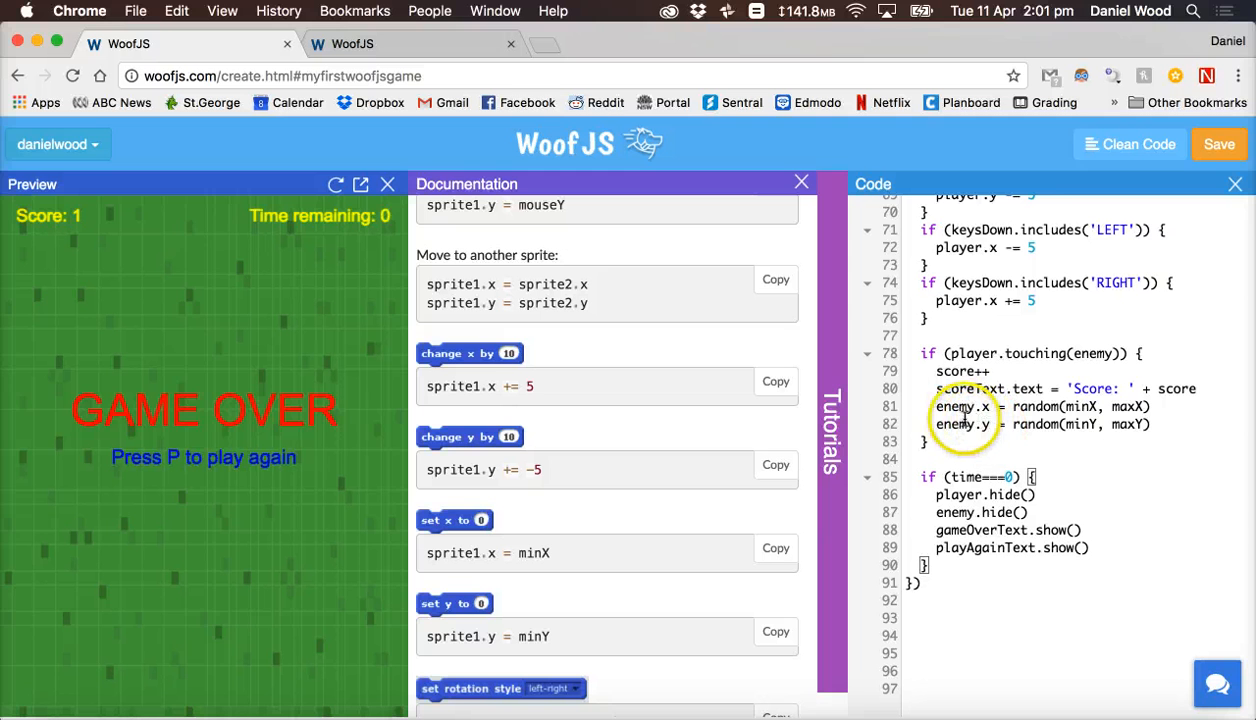
pyautogui.scroll(-3)
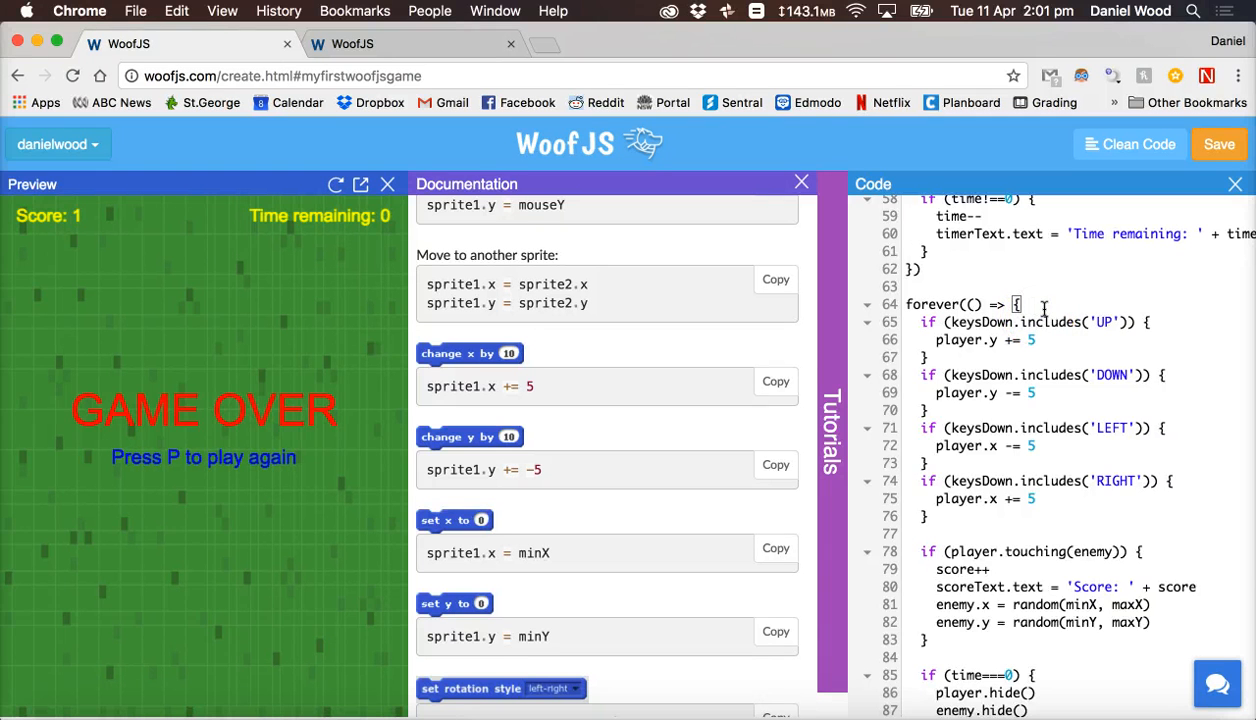
pyautogui.scroll(-3)
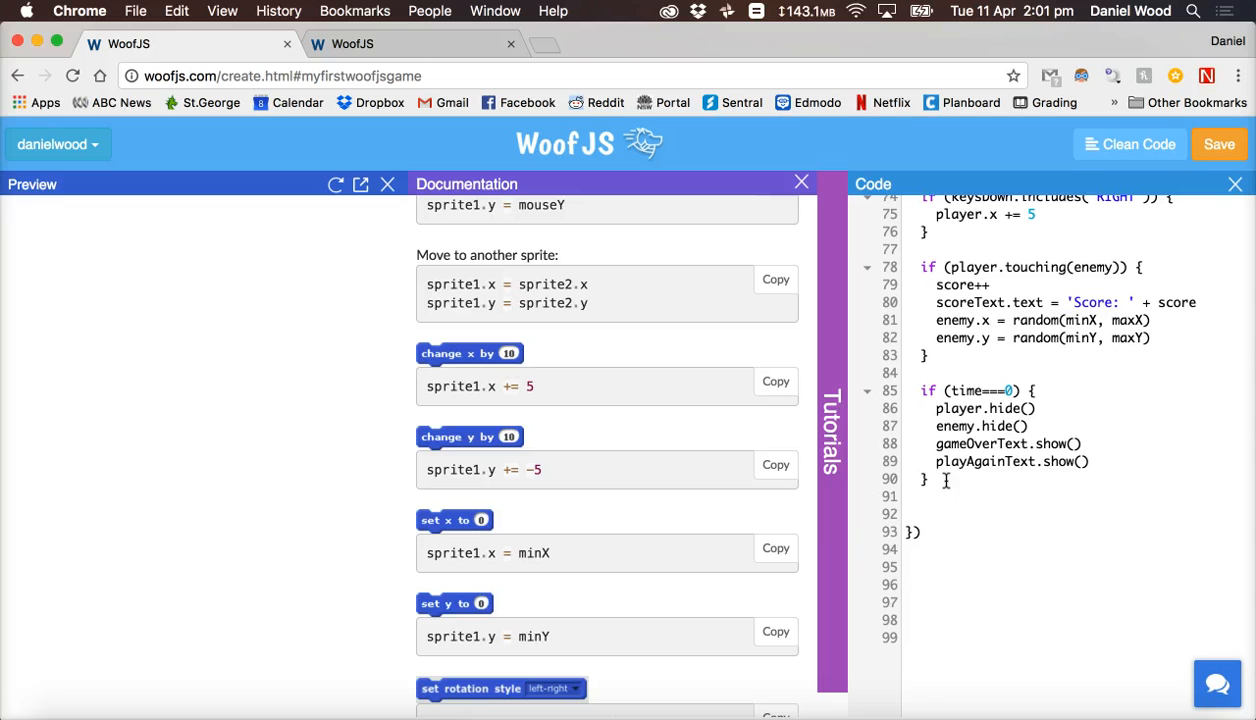
pyautogui.write("if (keysDown.includes('P')) {")
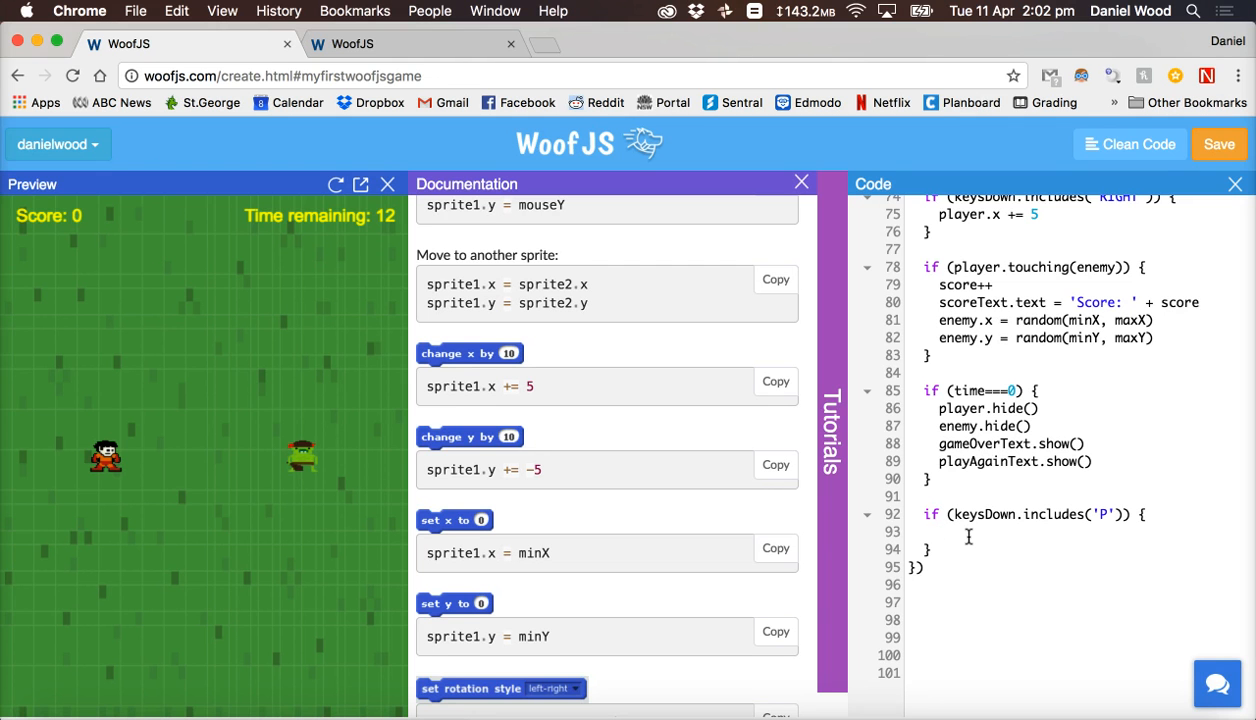
# In the P block, set score = 0 and time = 20, then call player.show() and enemy.show().
pyautogui.write('score = 0')
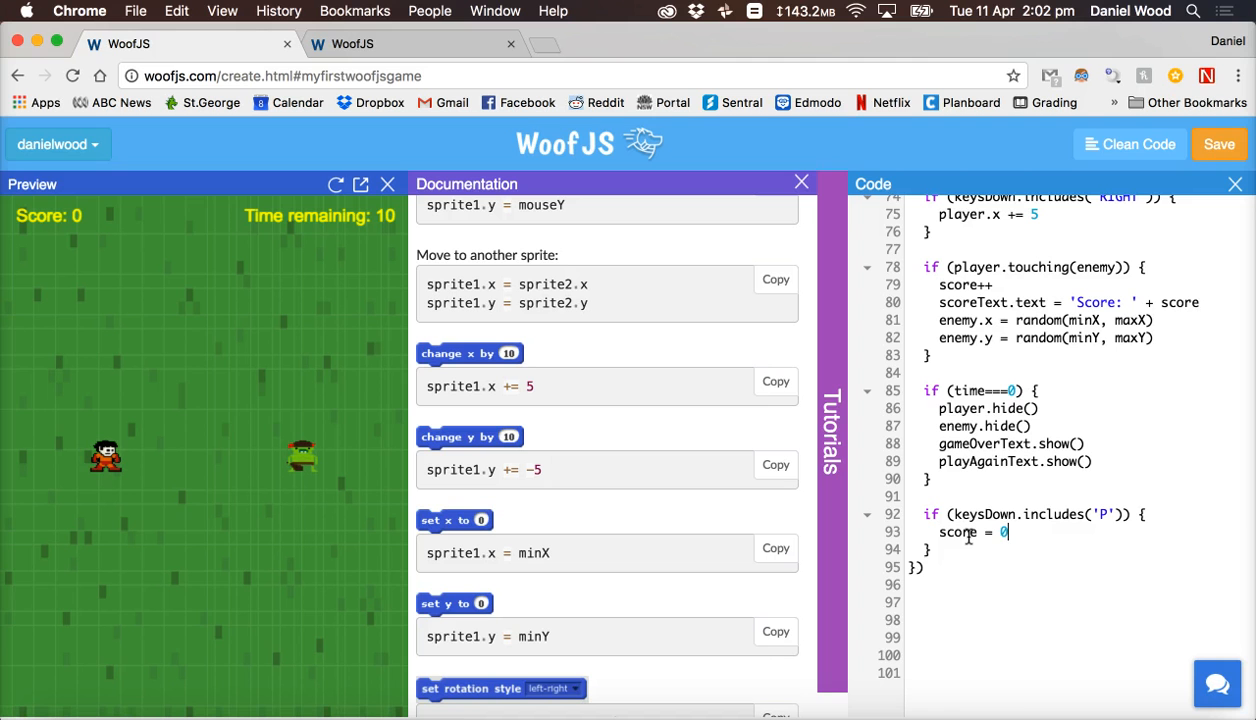
pyautogui.write('time =')
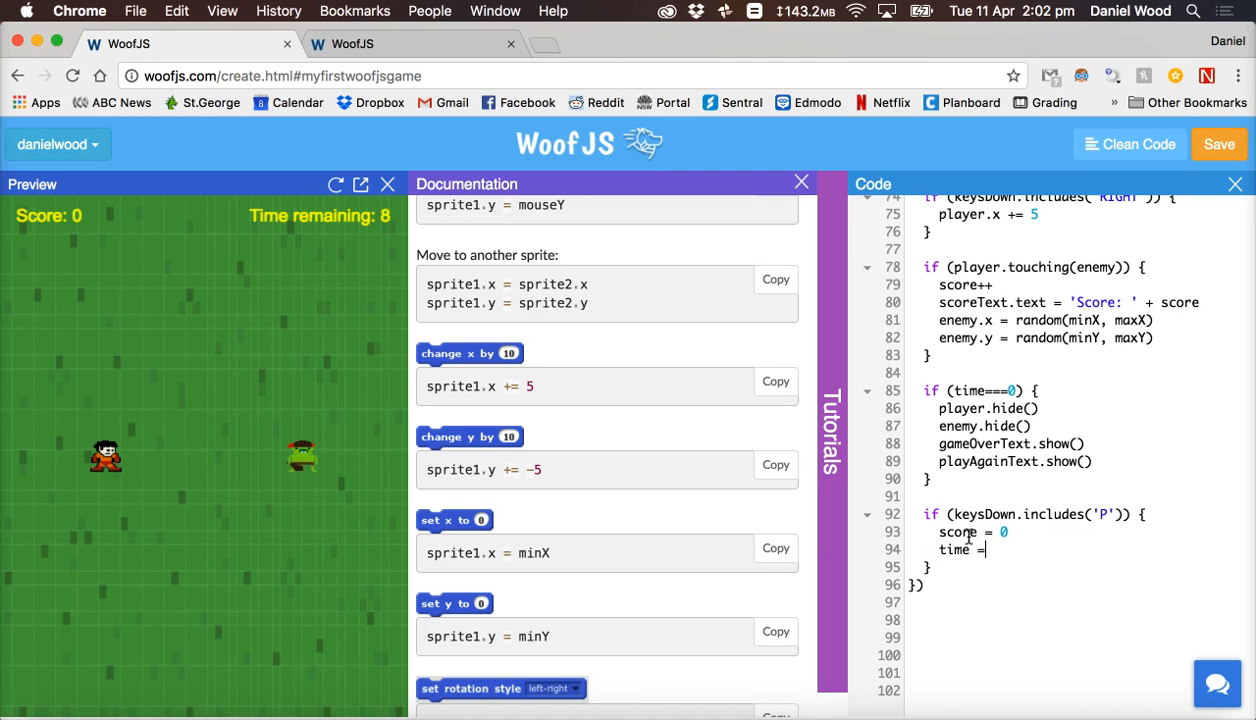
pyautogui.write('20')
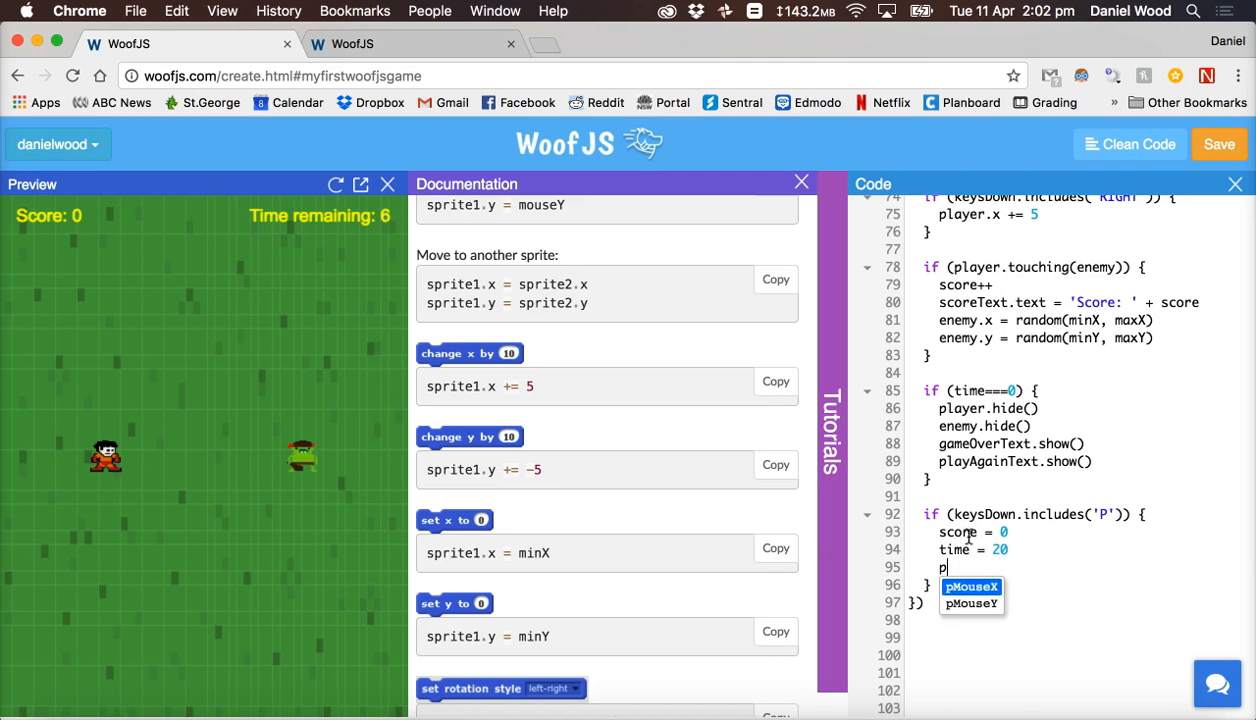
pyautogui.write('layer.show()')
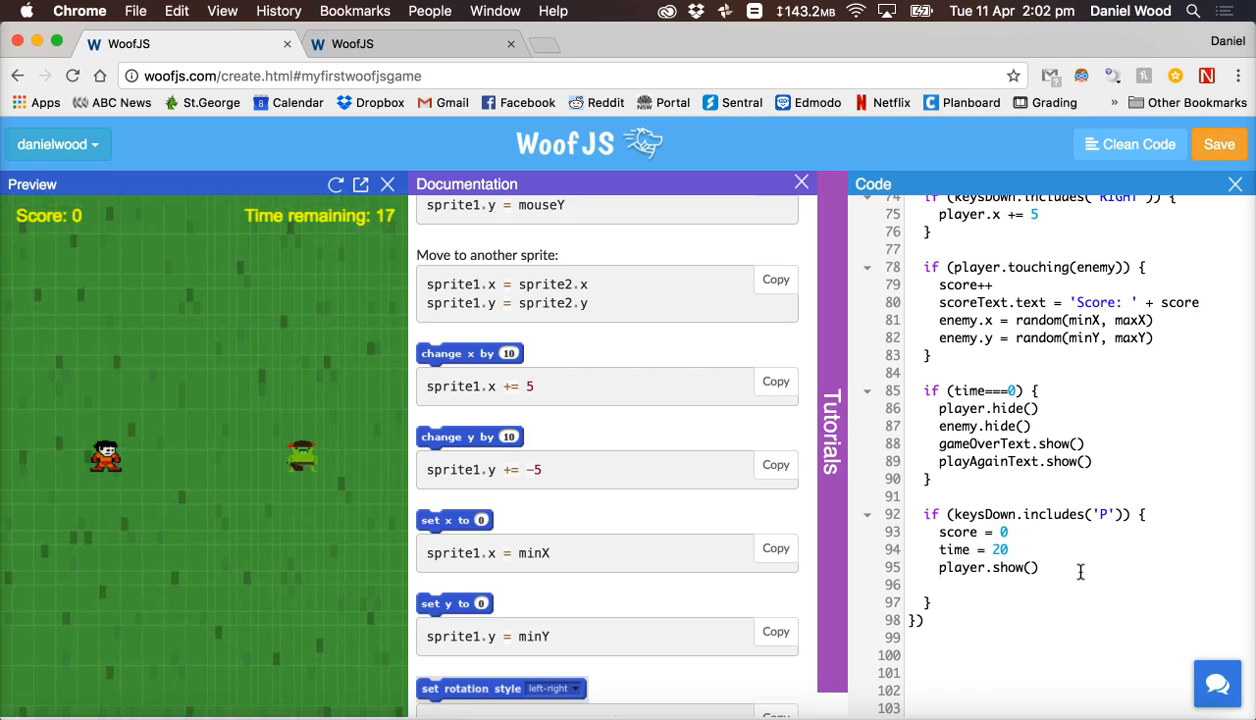
pyautogui.write('enemy')
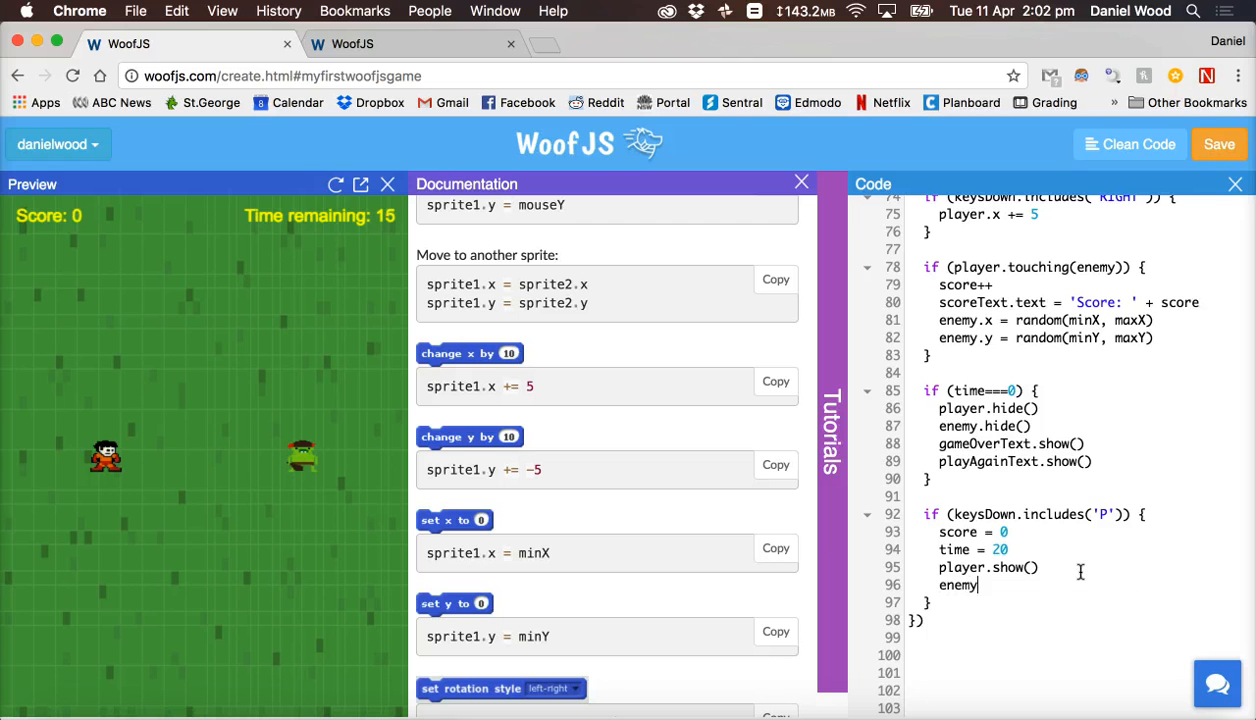
pyautogui.write('.show()')
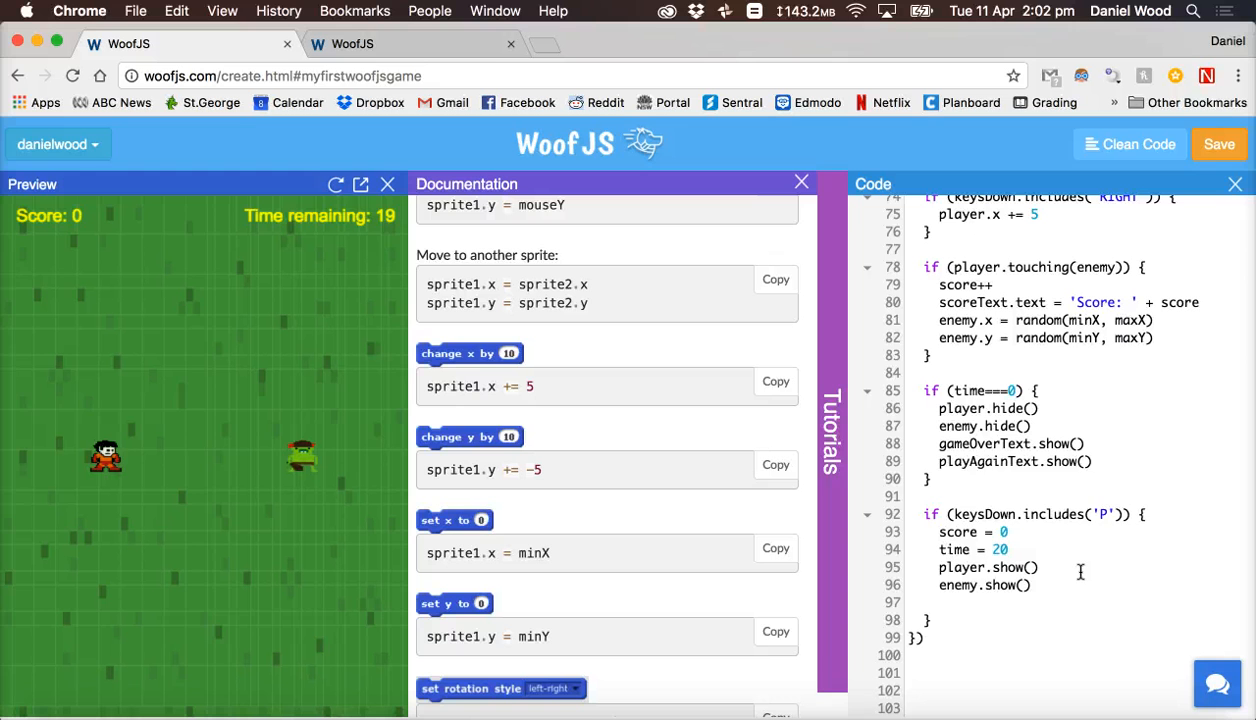
# Set scoreText.text to 'Score: ' + score and timerText.text to 'Time remaining: ' + time.
pyautogui.write('scoreText')
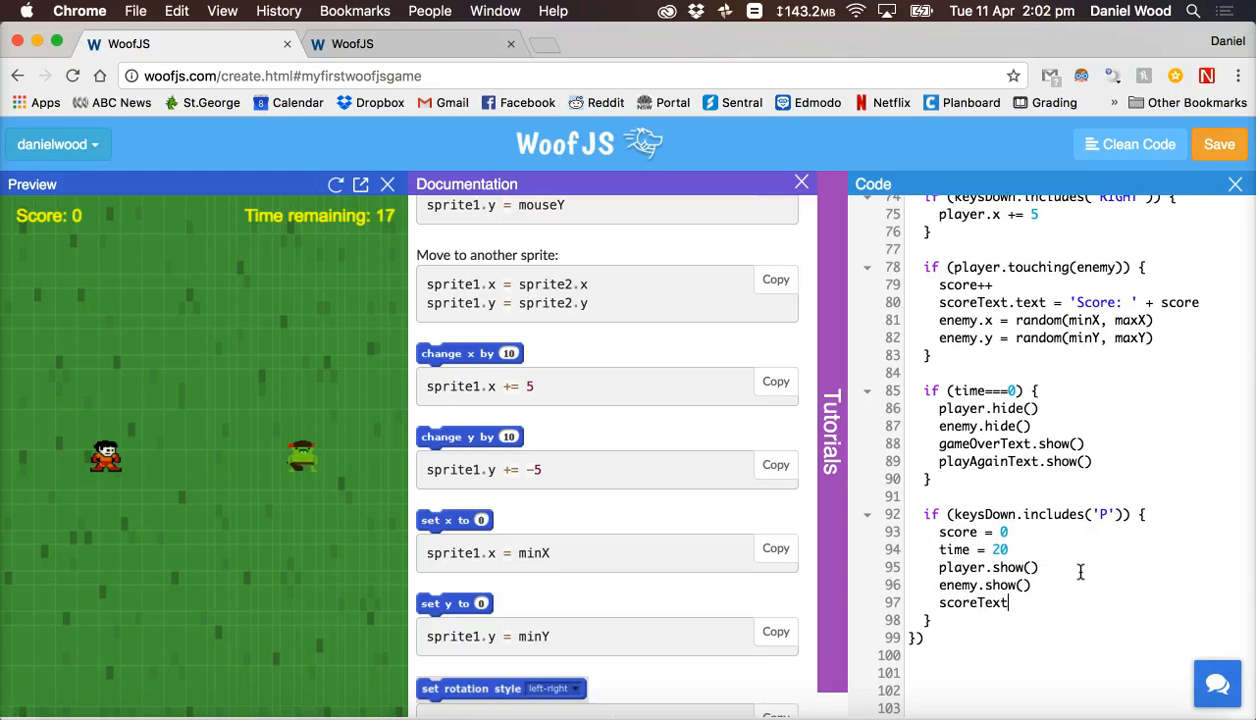
pyautogui.write(".text = '")
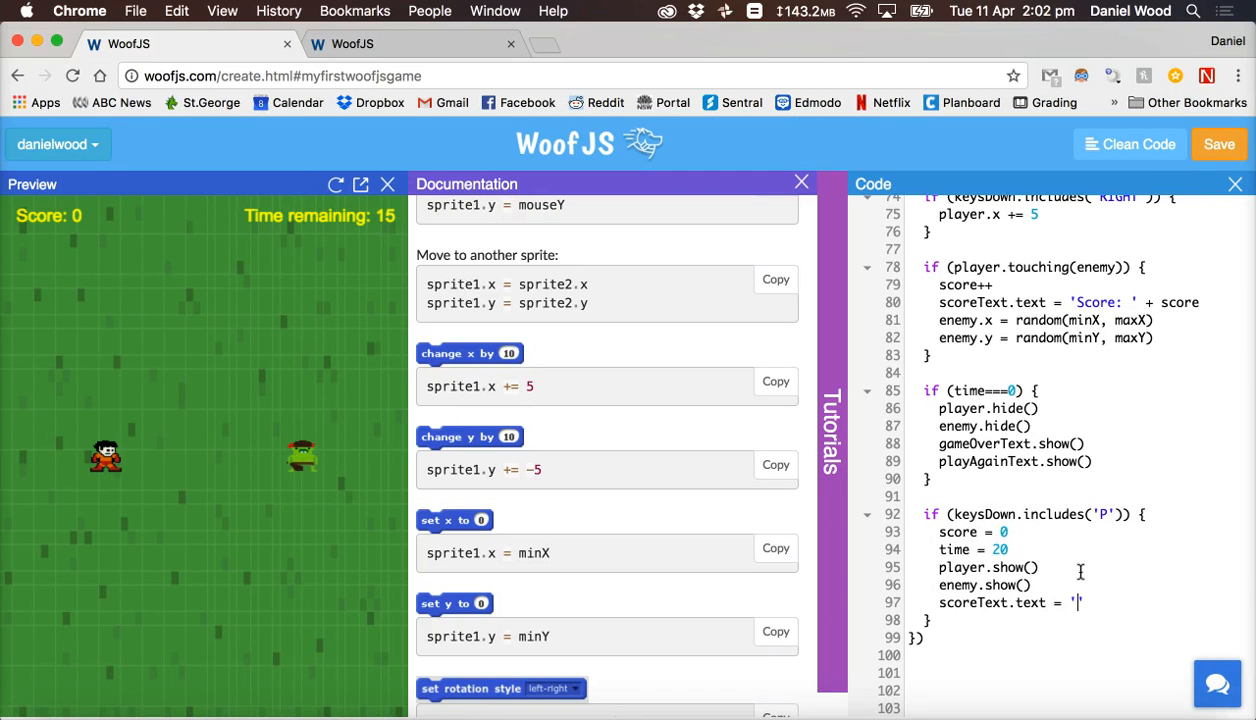
pyautogui.write('Score:')
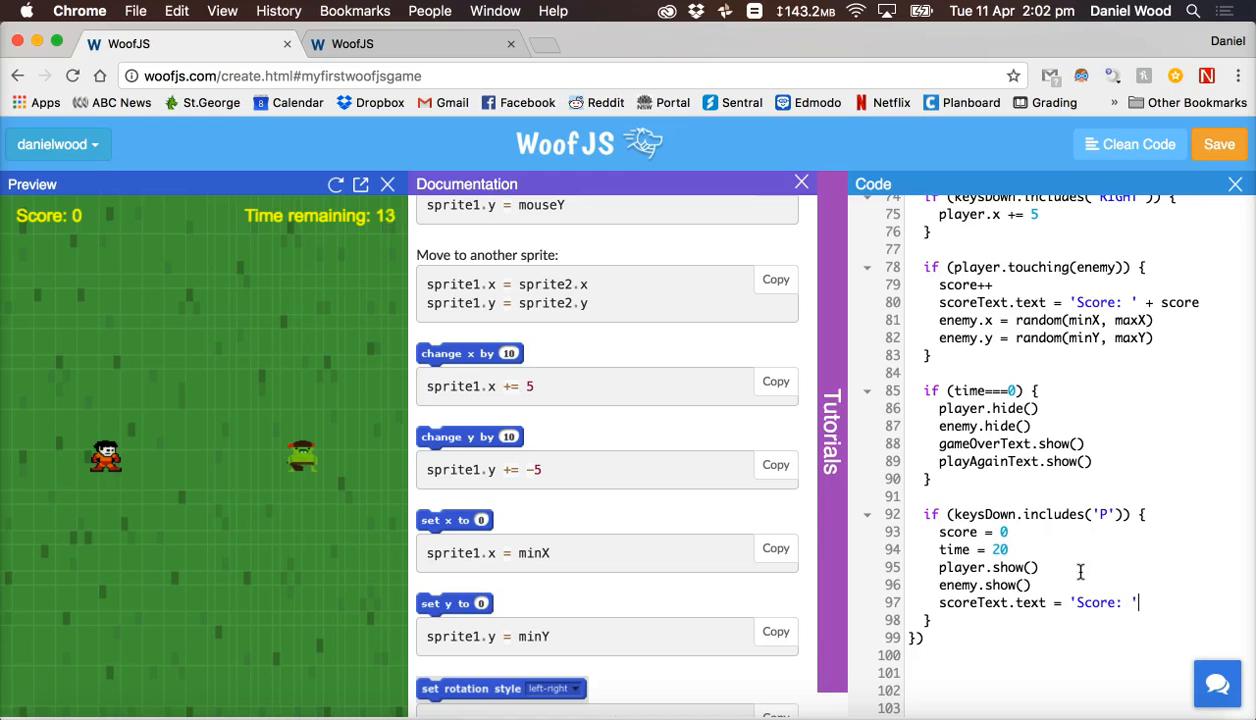
pyautogui.write('+ score')
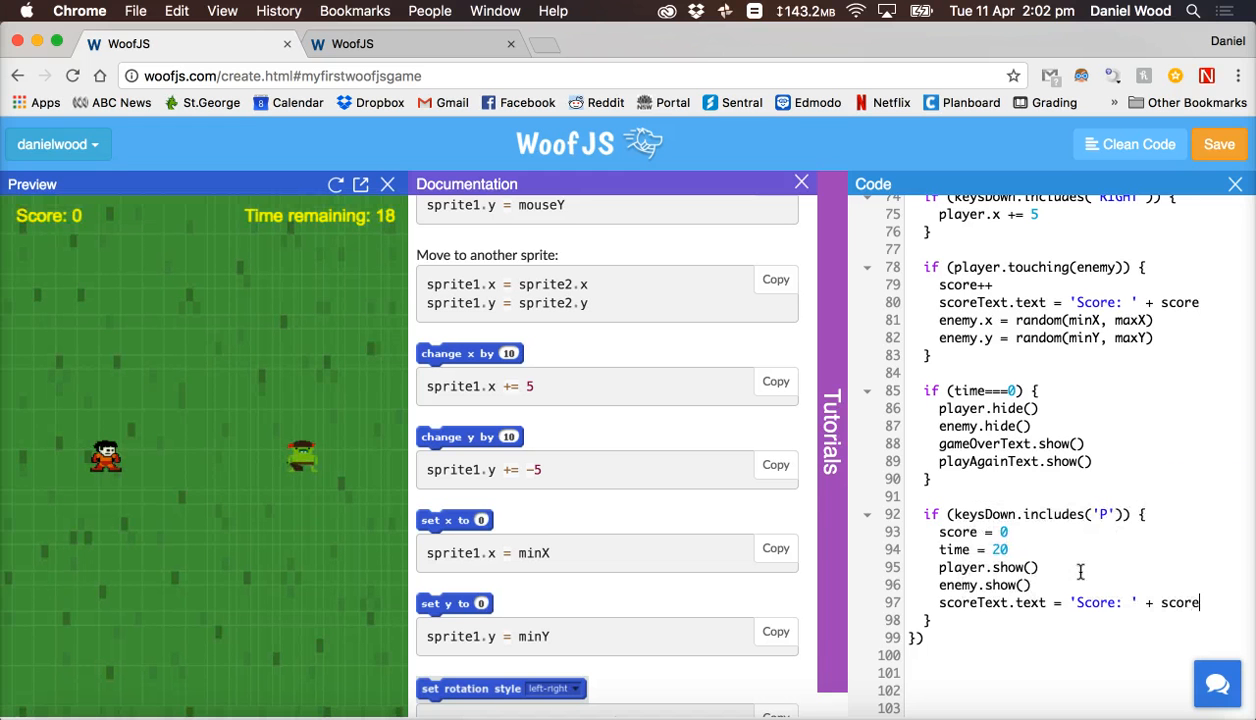
pyautogui.write('tim')
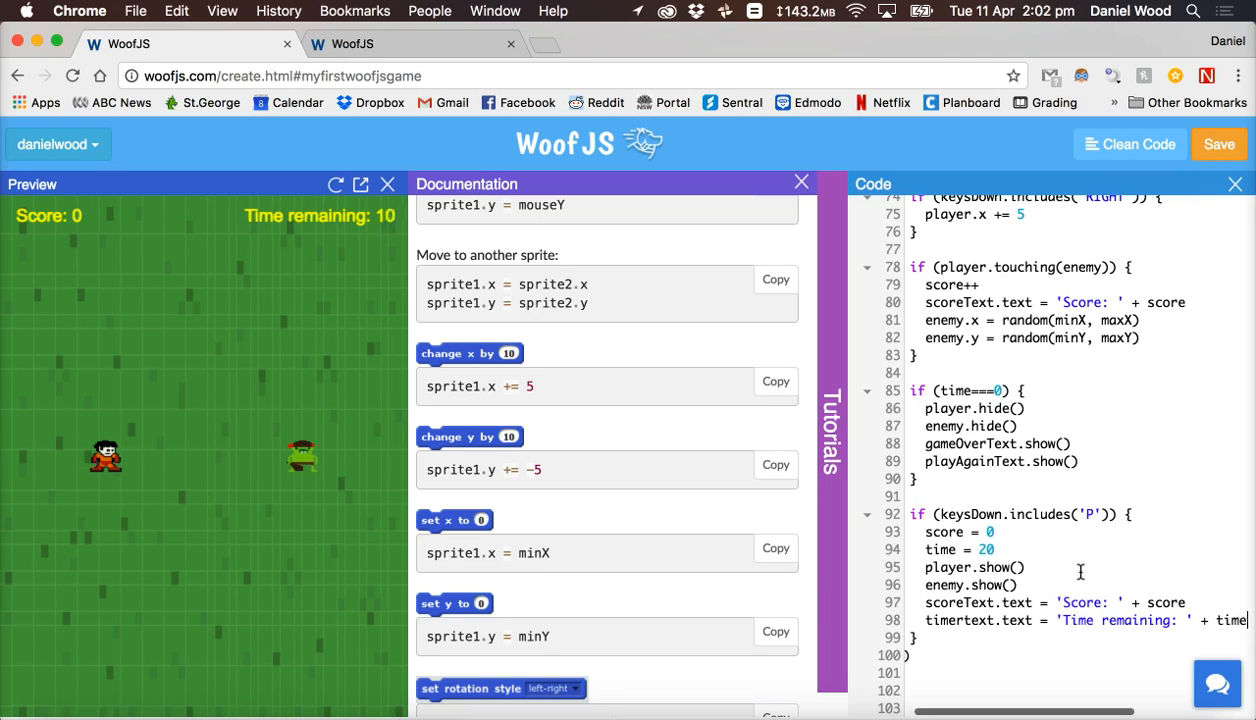
# Hide gameOverText and playAgainText when P restarts the game.
pyautogui.write('gameOverText.hide(')
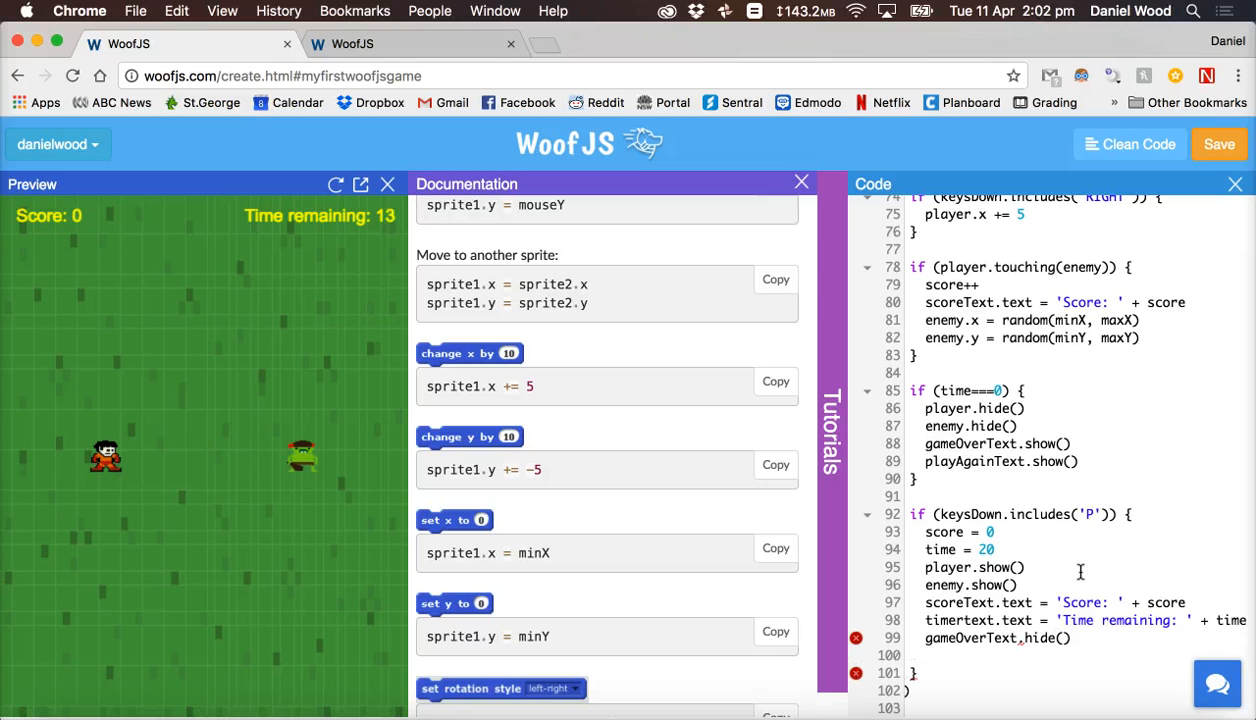
pyautogui.write('playaA')
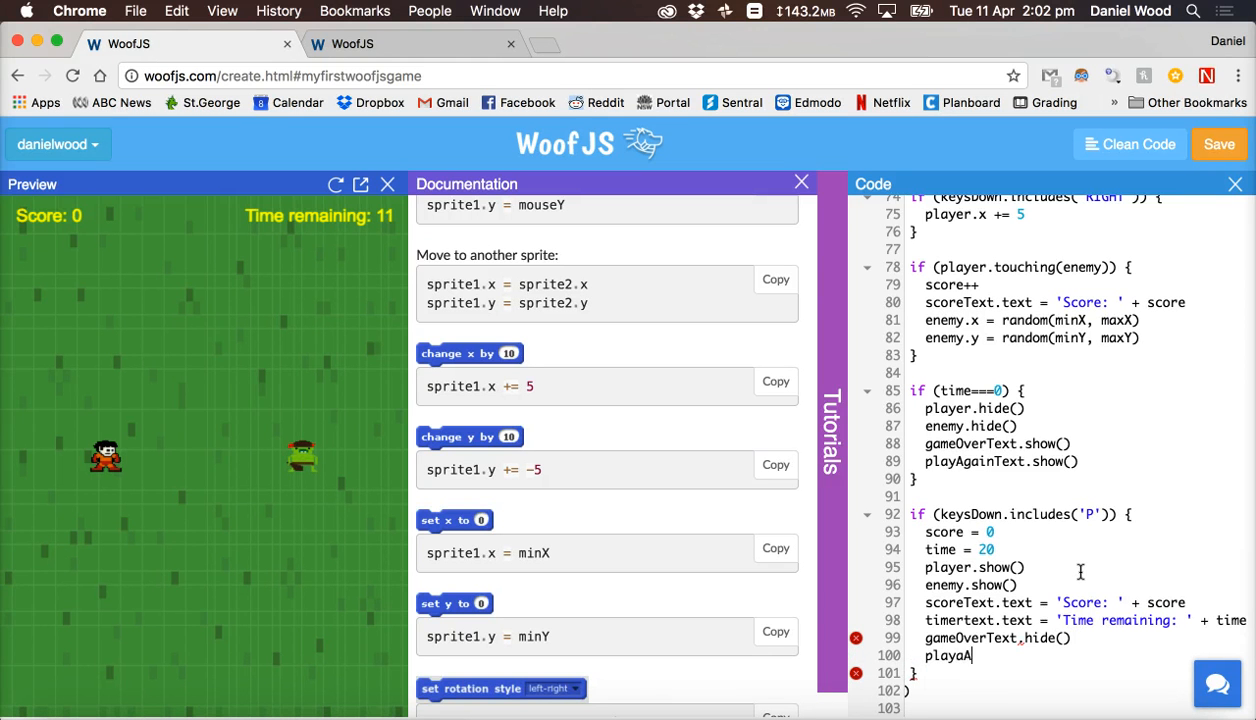
pyautogui.write('gainText.hide(')
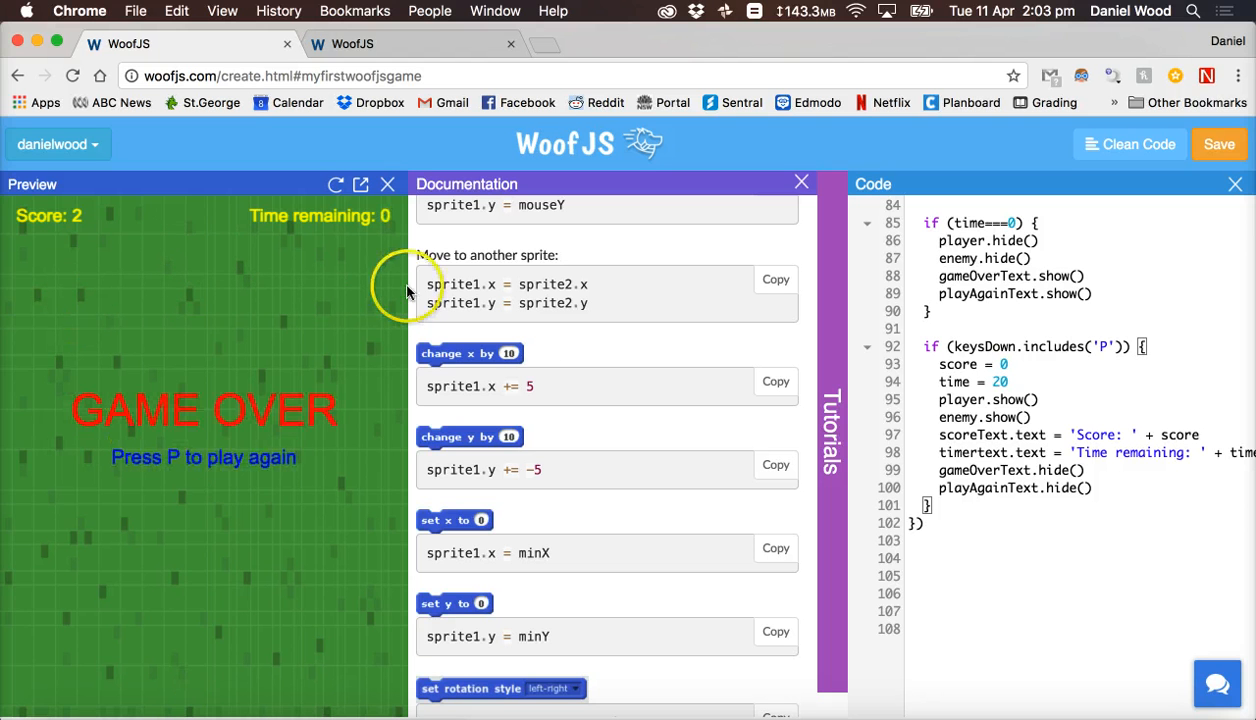
pyautogui.moveTo(283, 405)
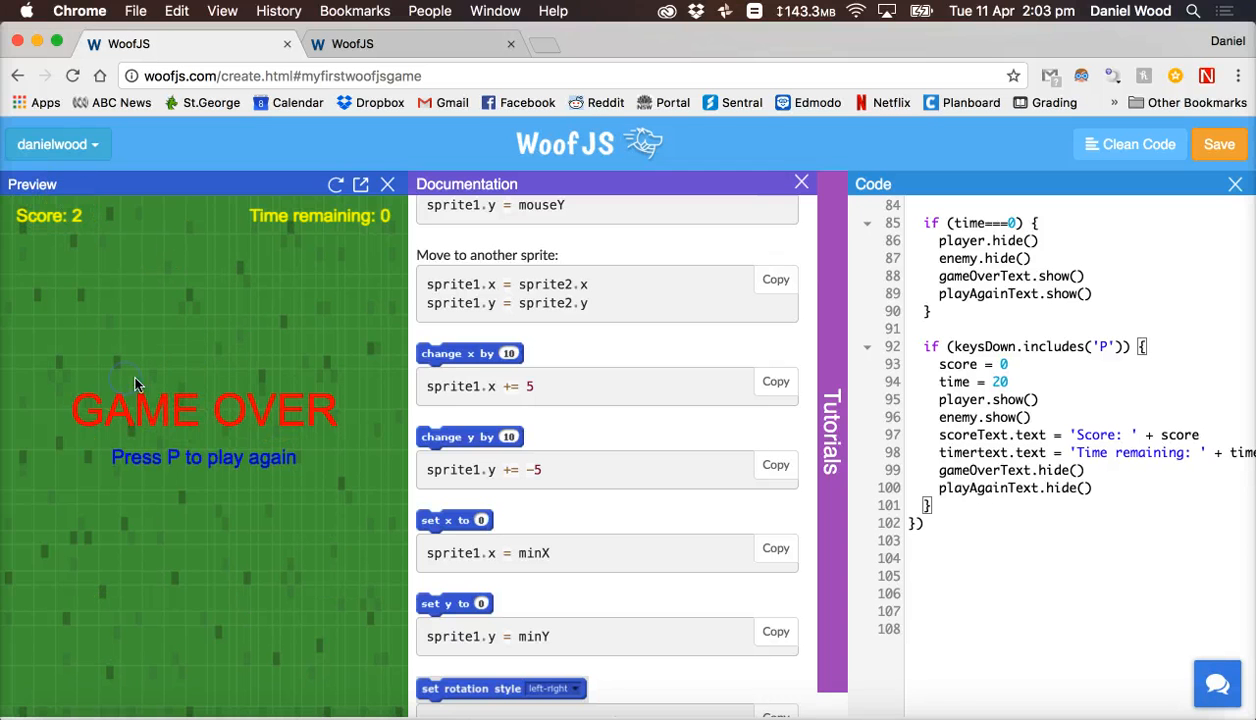
pyautogui.moveTo(209, 417)
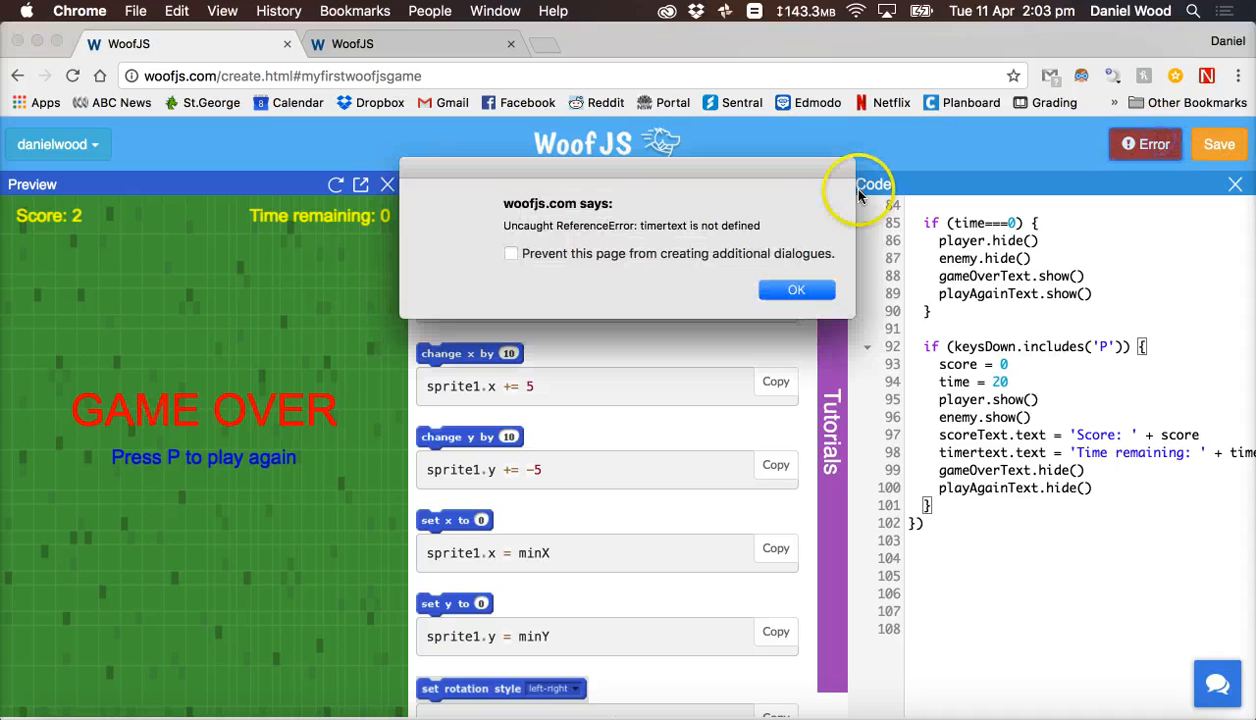
pyautogui.moveTo(707, 240)
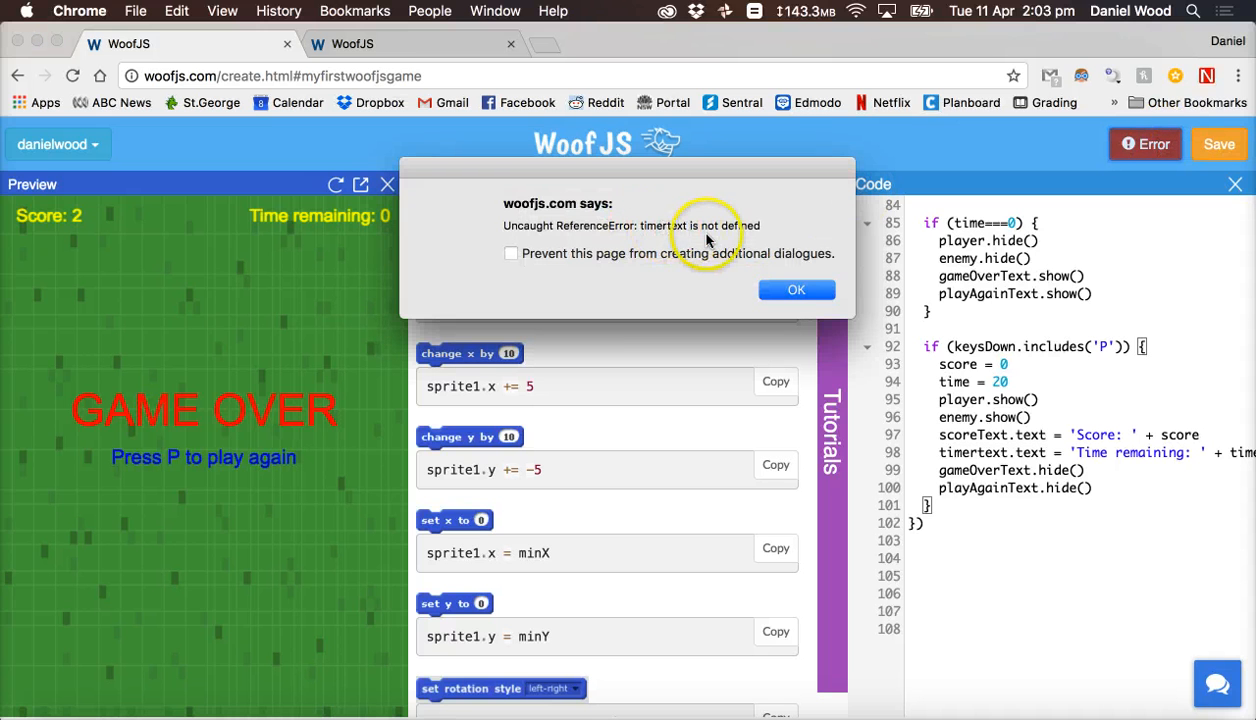
# Dismiss the 'timertext is not defined' alert and rename timertext to timerText on line 98.
pyautogui.click(796, 289)
pyautogui.write('T')
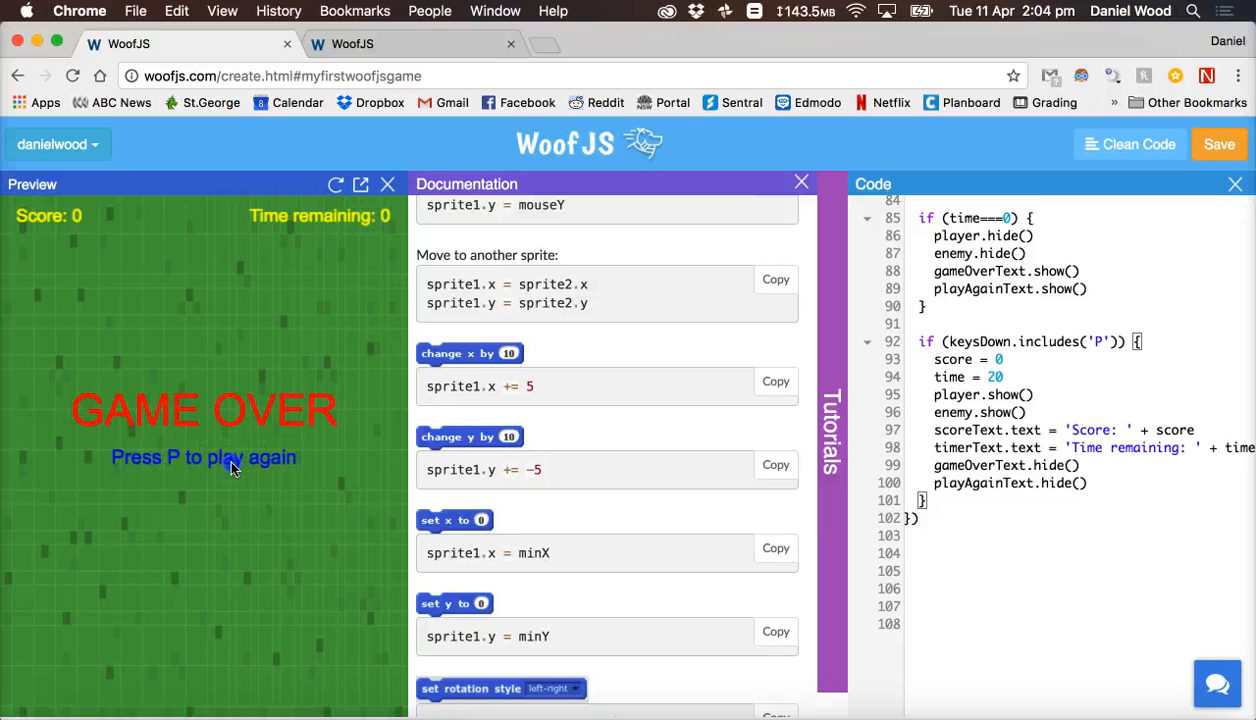
# Start a new if block below the keysDown P handler, beginning its condition with 'play'.
pyautogui.press('p')
pyautogui.write('if (play) {')
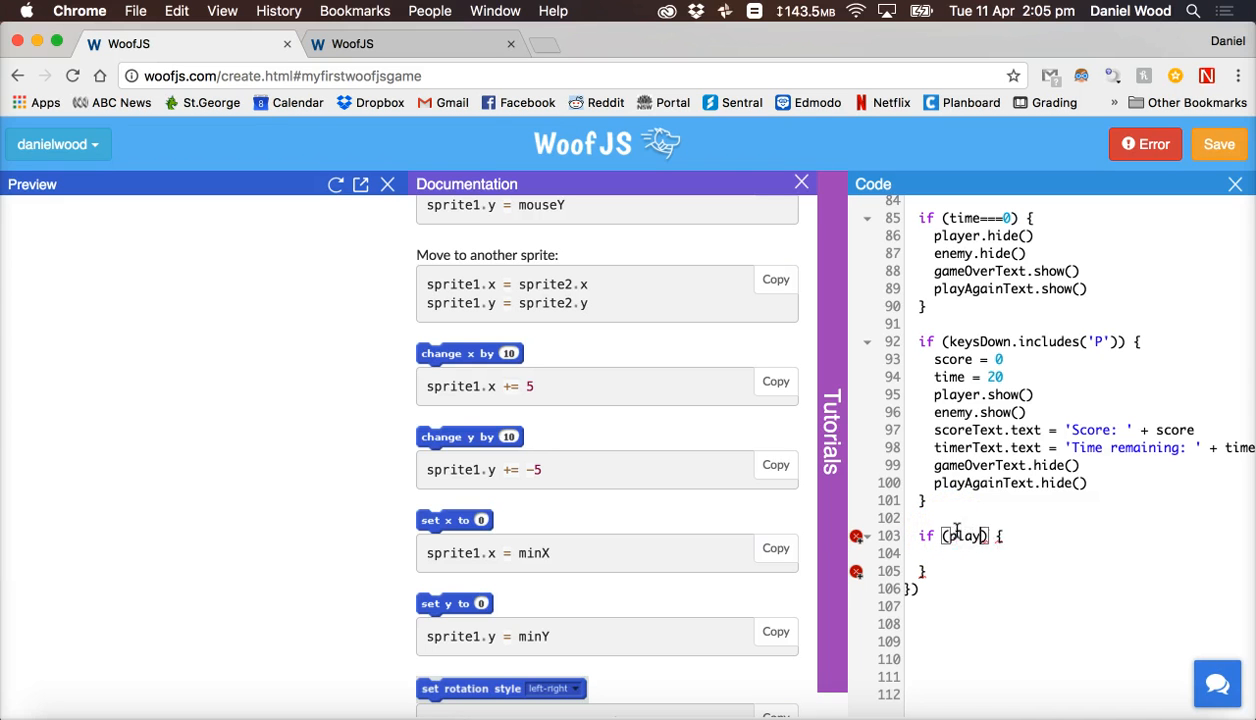
# Add if (player.x > maxX) { player.x = maxX } and start a second player.x check.
pyautogui.write('.x >')
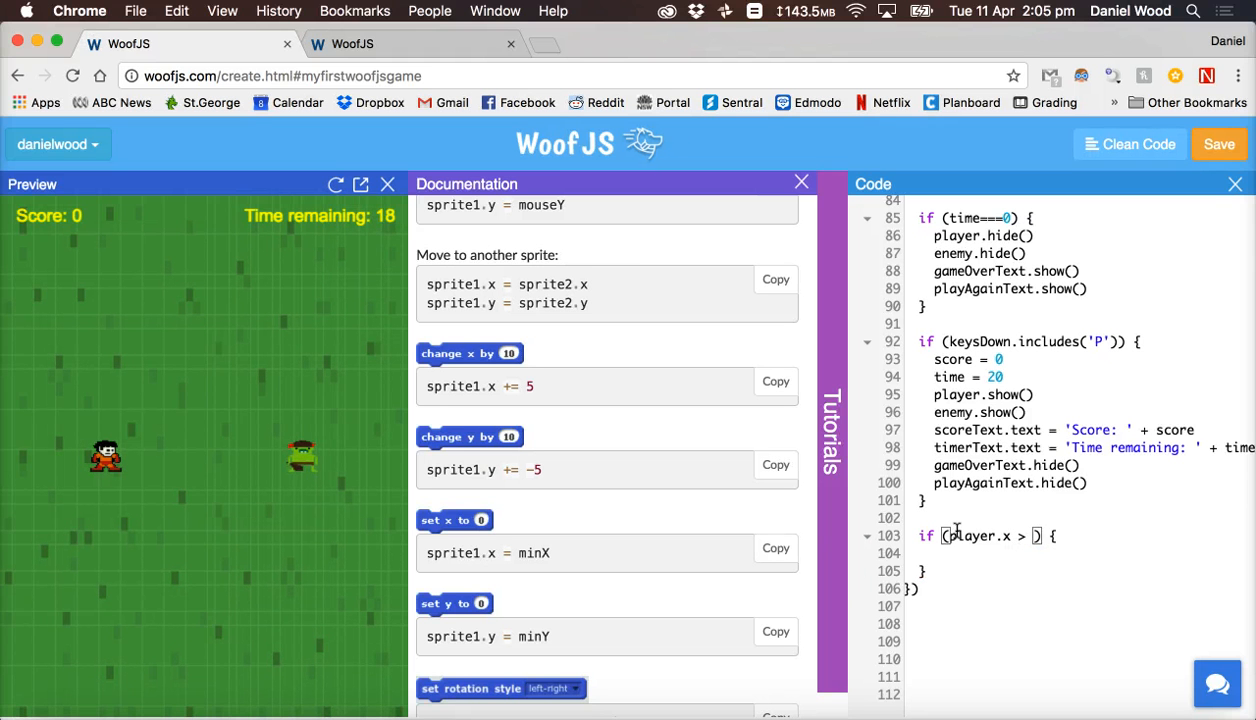
pyautogui.write('maxX')
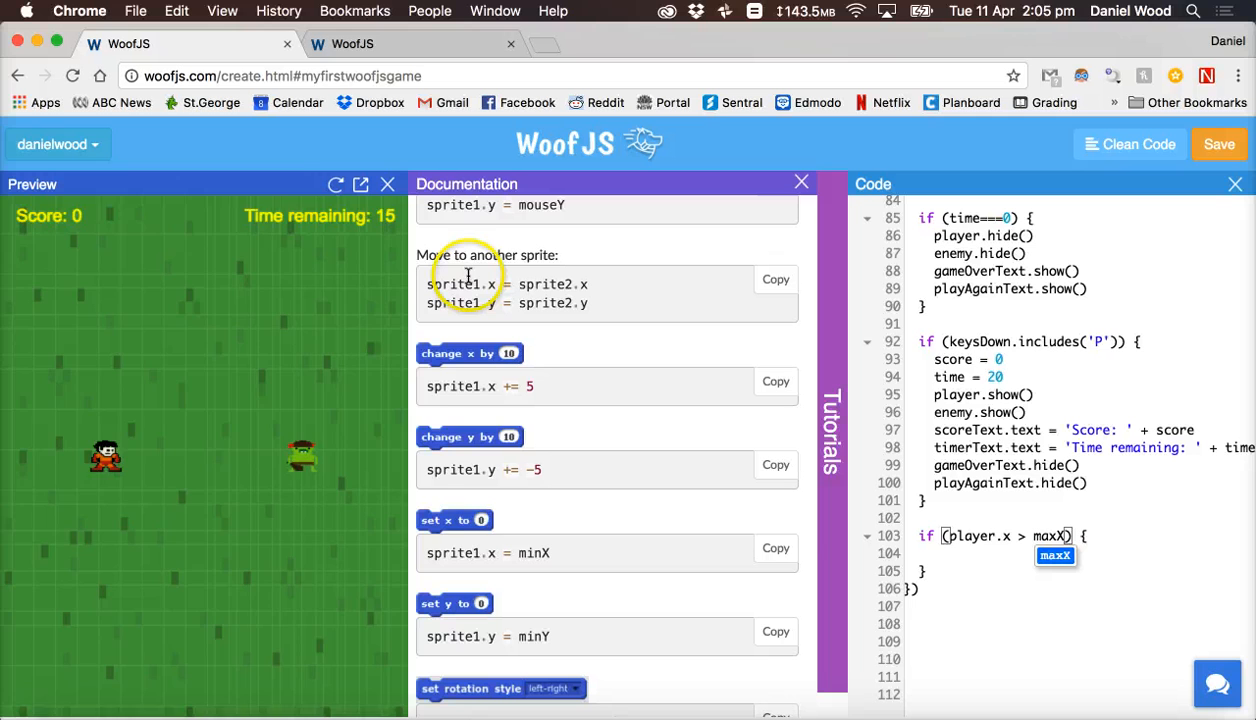
pyautogui.moveTo(349, 438)
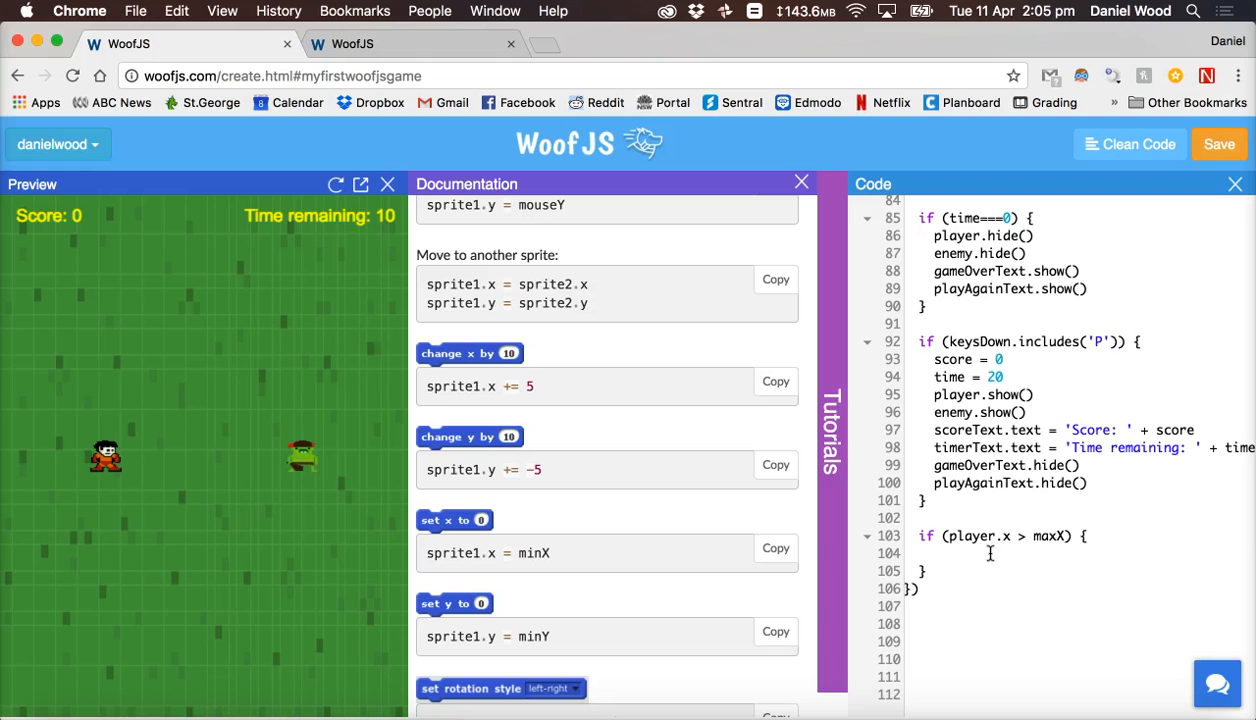
pyautogui.write('player.x')
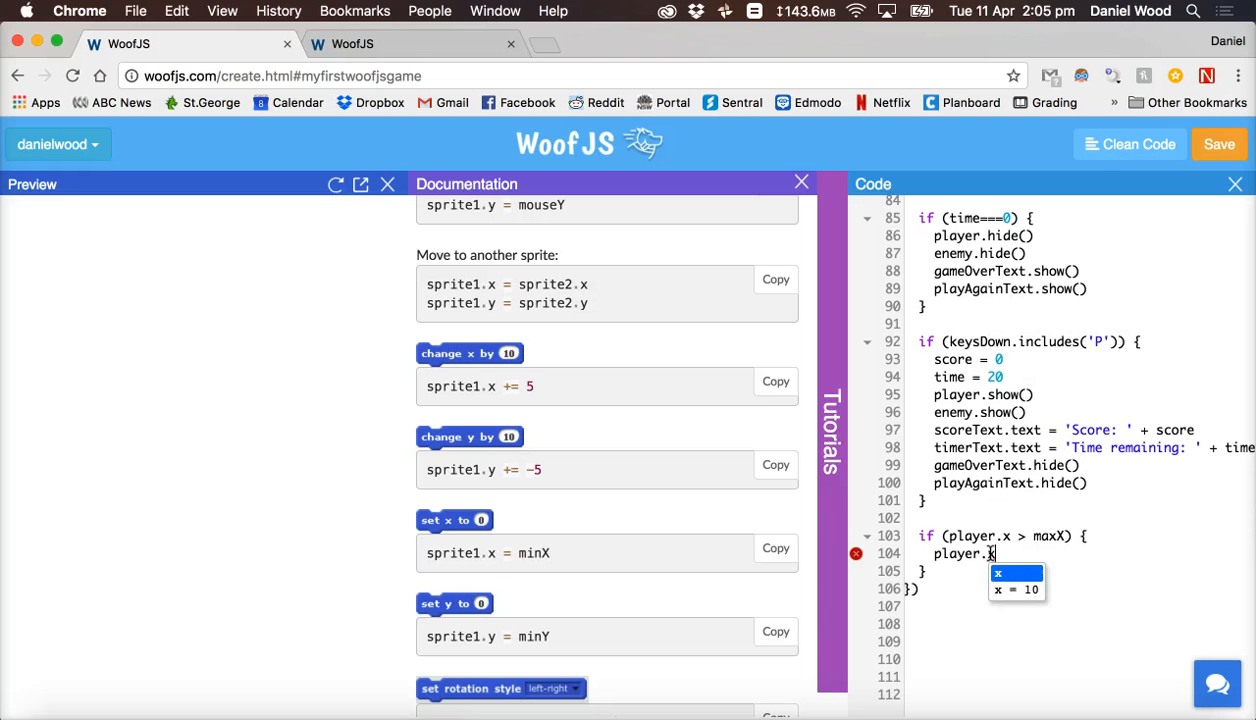
pyautogui.write('= mo')
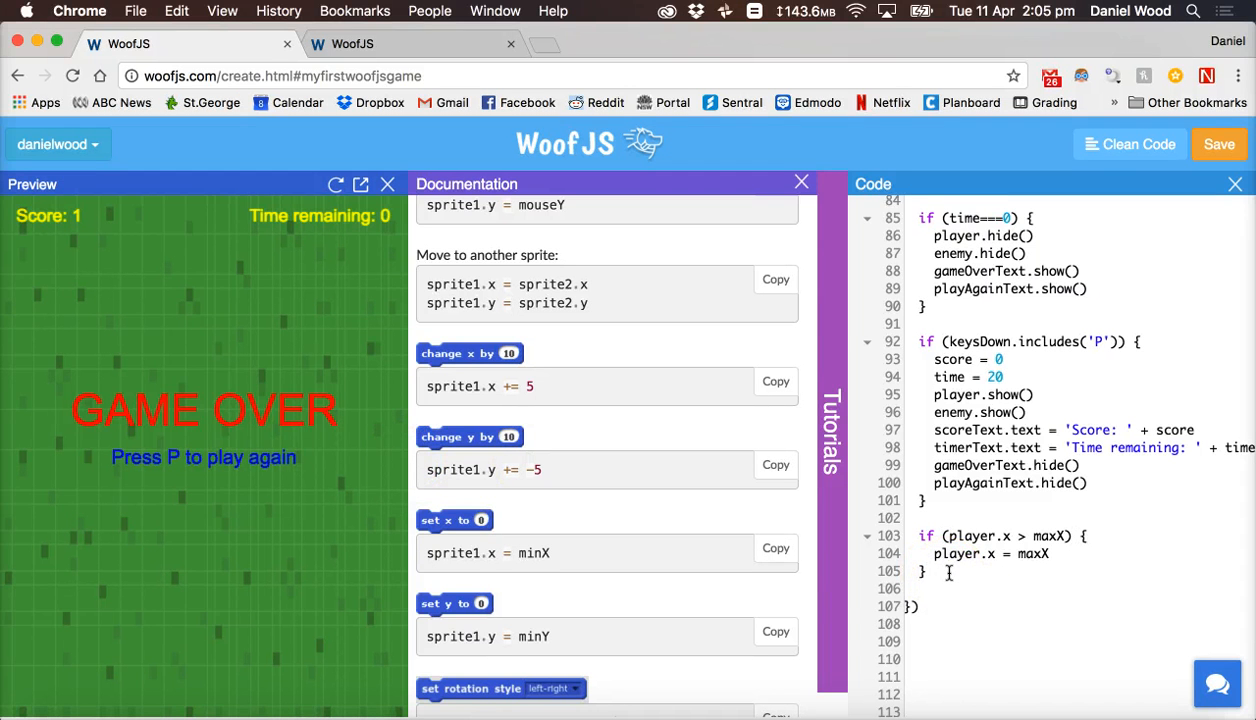
pyautogui.write('if (pld) {')
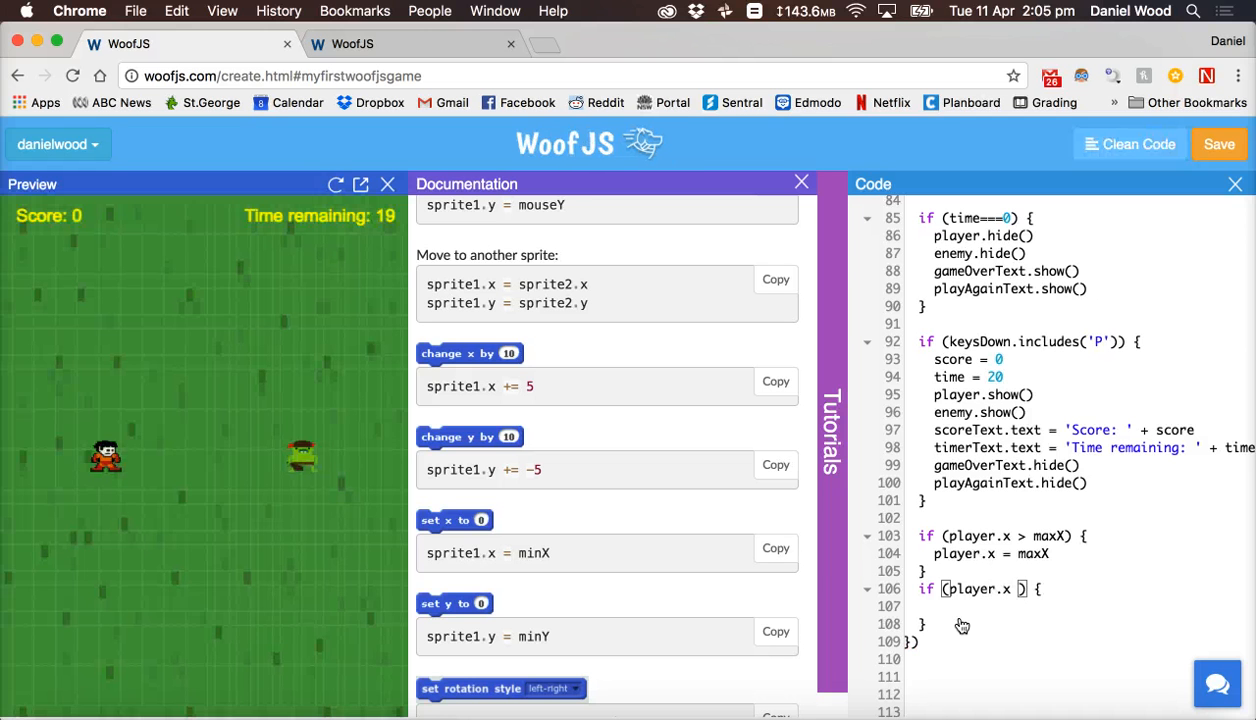
# Clamp player.x at minX when less, and player.y at maxY and minY when beyond them.
pyautogui.write('< minX')
pyautogui.click(1080, 606)
pyautogui.write('player.x = minX')
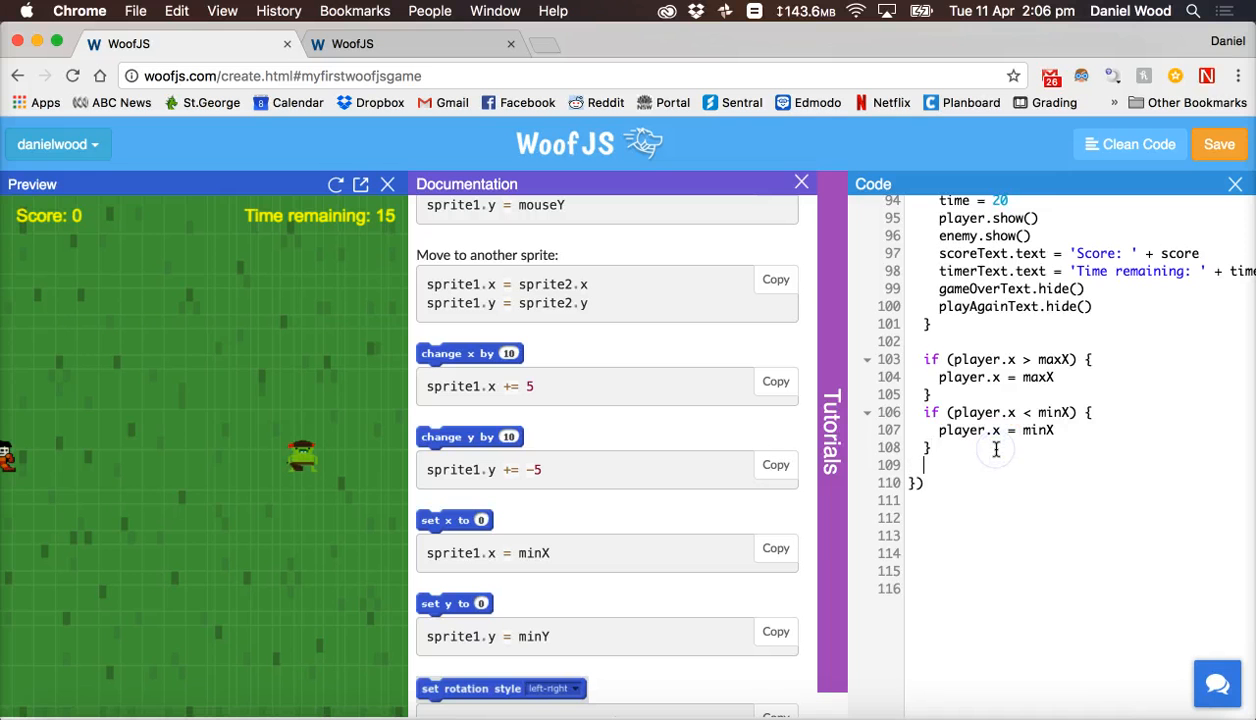
pyautogui.write('if(player.y > maxY){')
pyautogui.write('if (player.y < ) {')
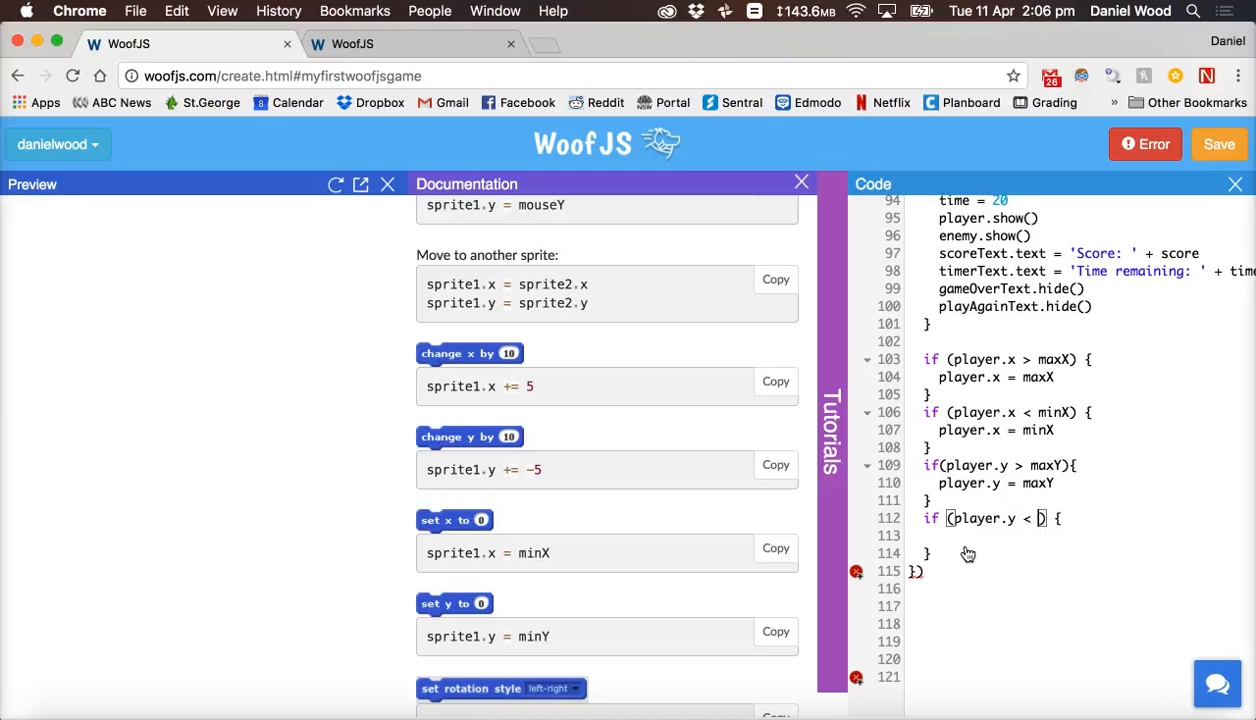
pyautogui.write('minY')
pyautogui.click(1077, 536)
pyautogui.write('player.')
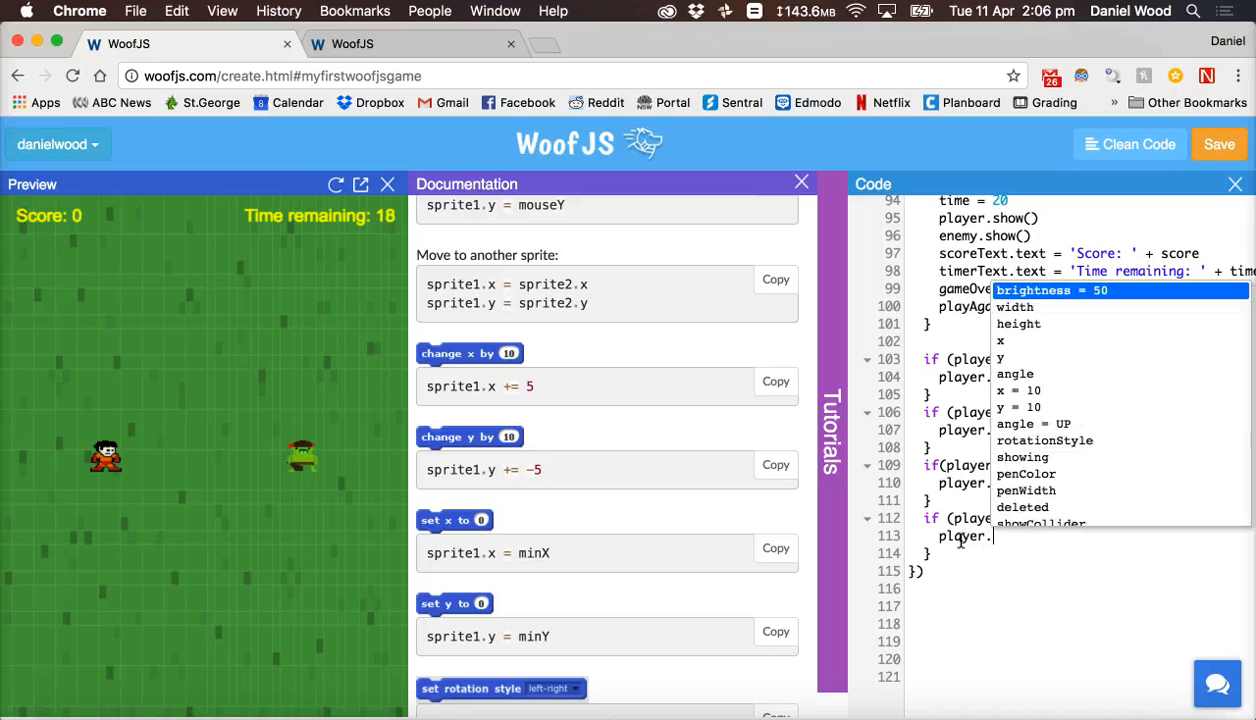
pyautogui.write('minY')
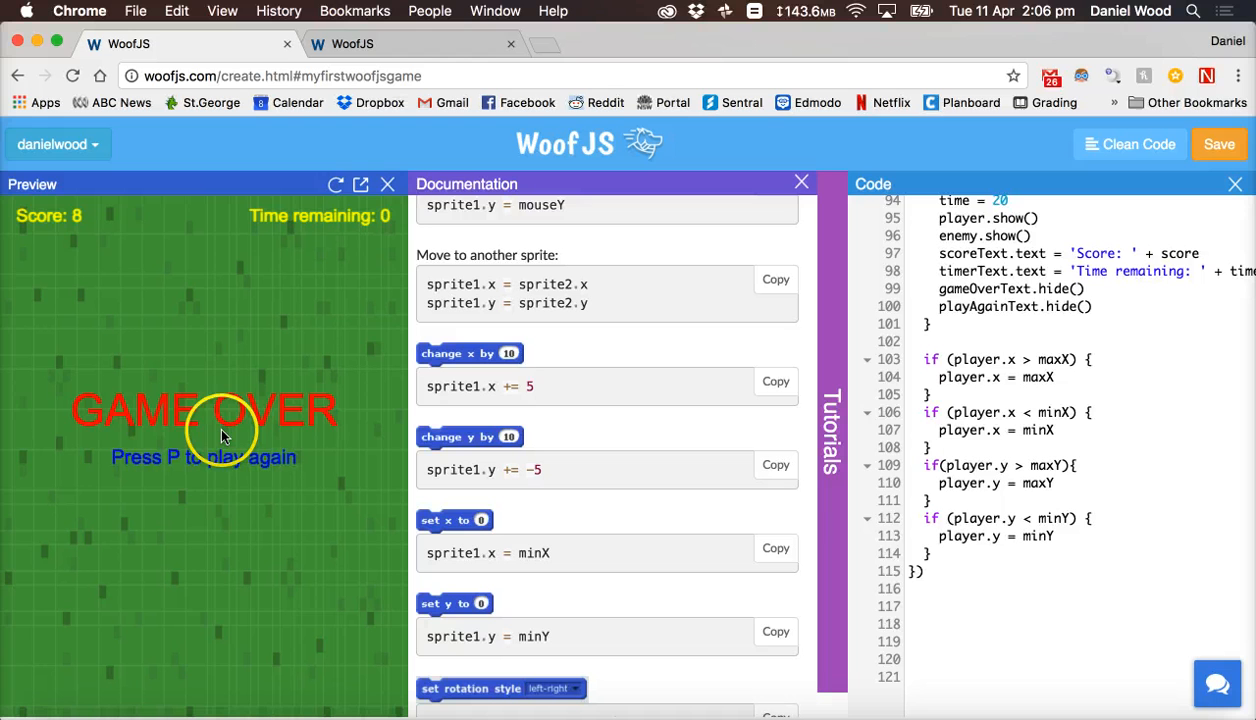
pyautogui.moveTo(383, 216)
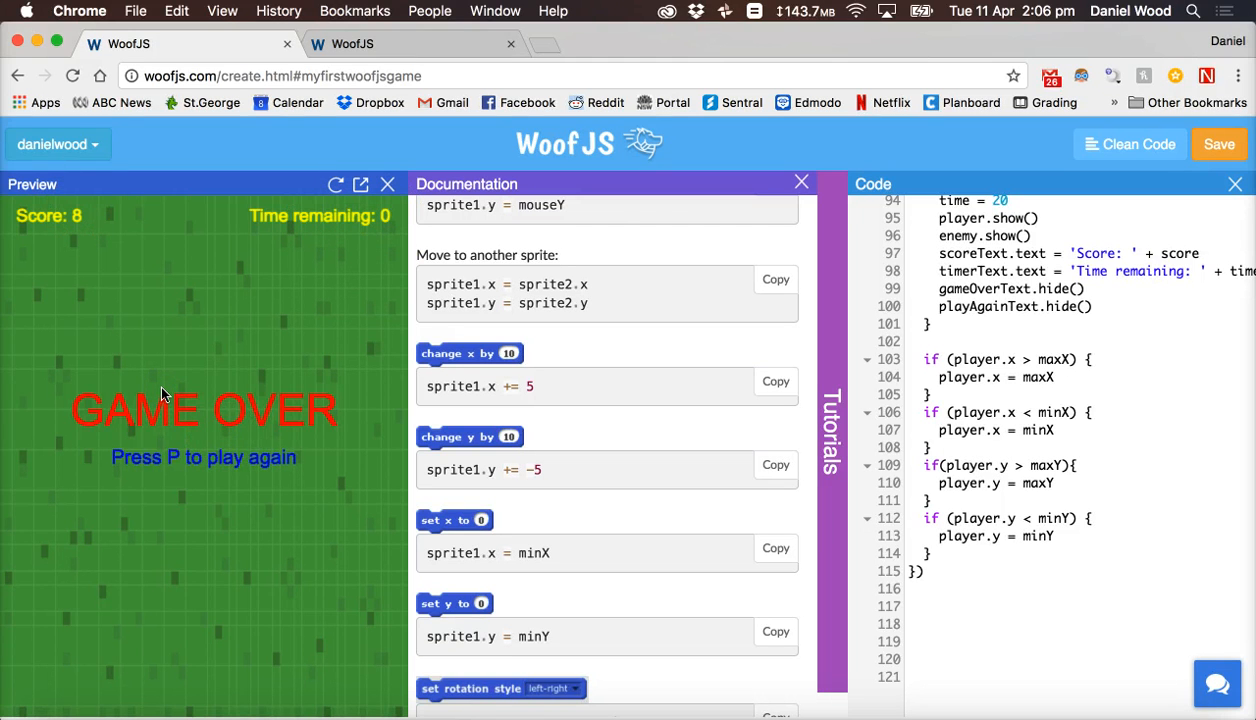
pyautogui.press('p')
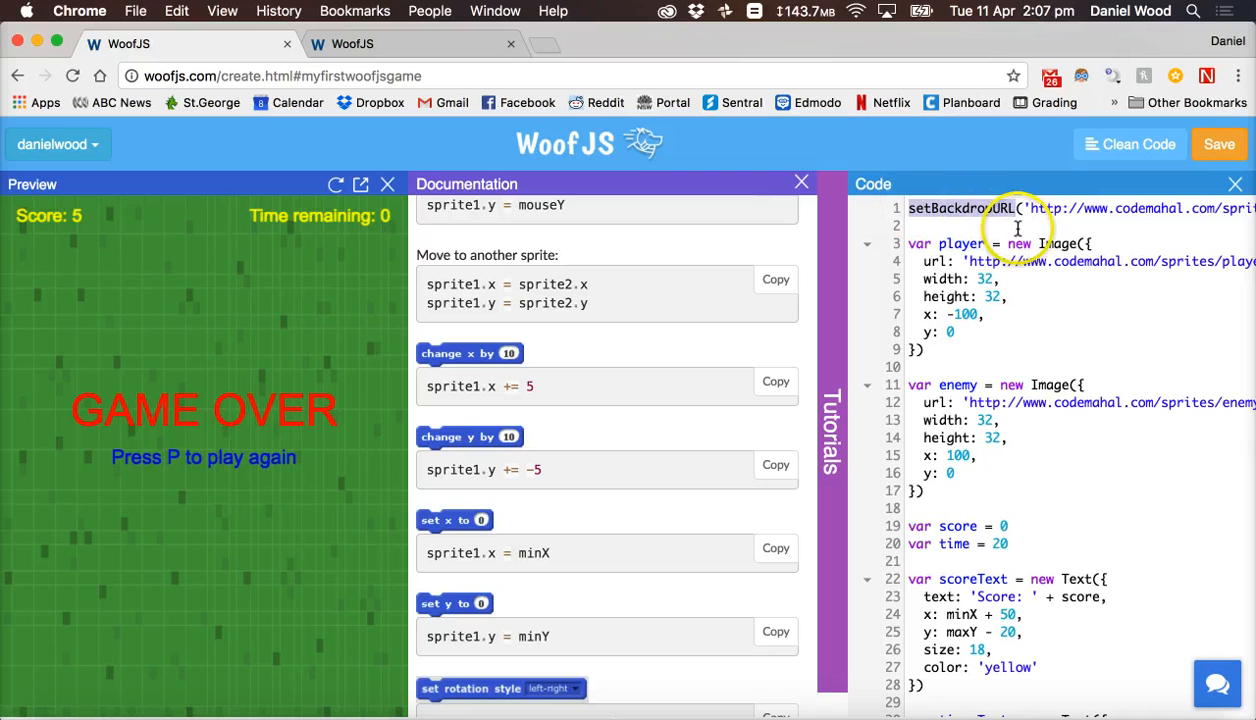
pyautogui.scroll(-3)
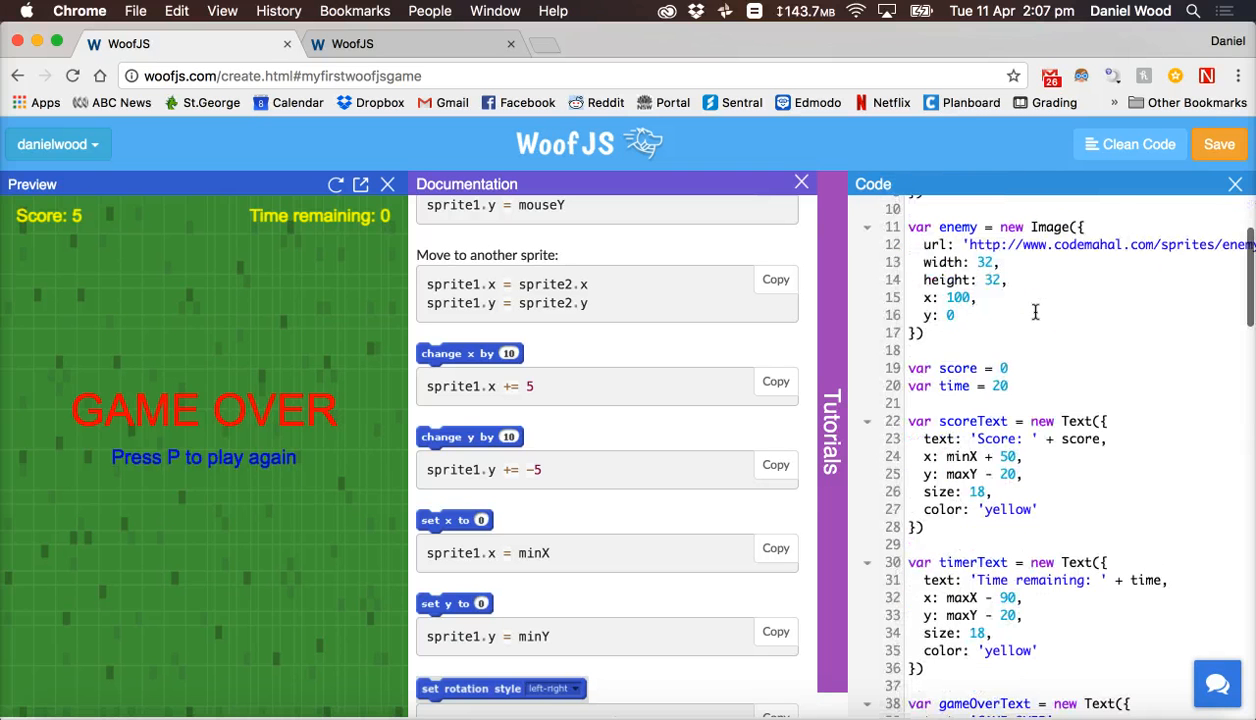
pyautogui.scroll(-3)
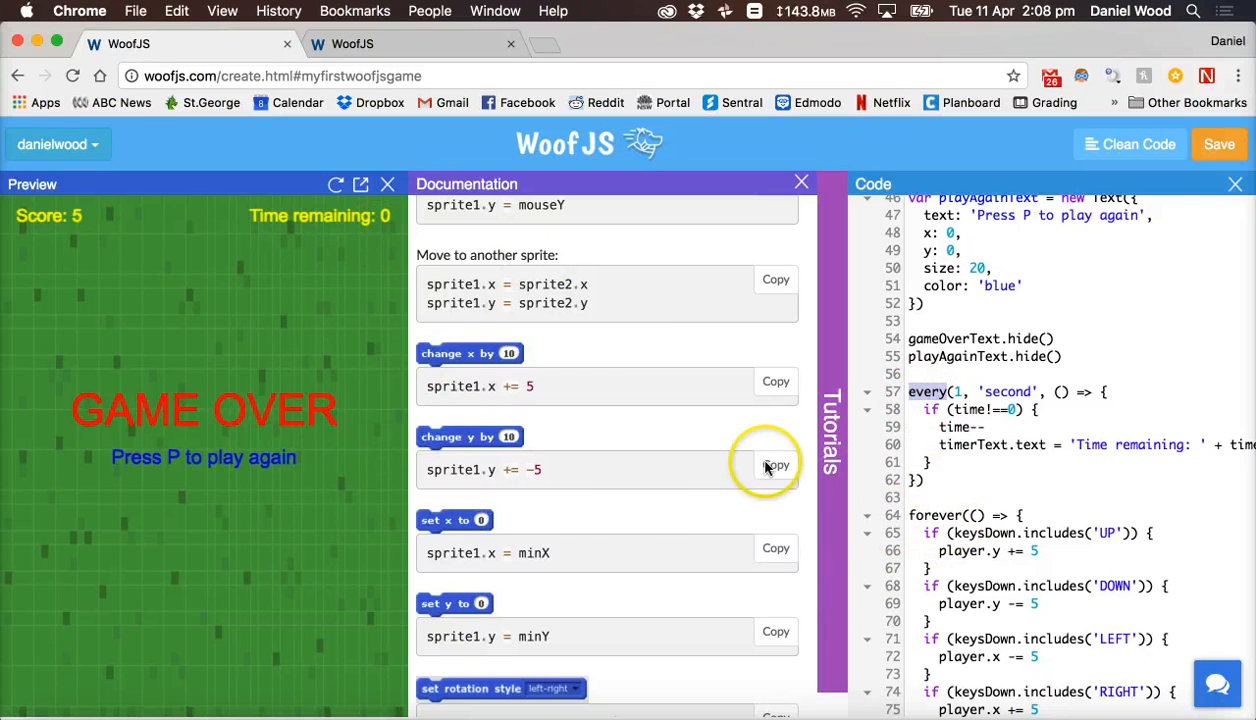
pyautogui.scroll(-3)
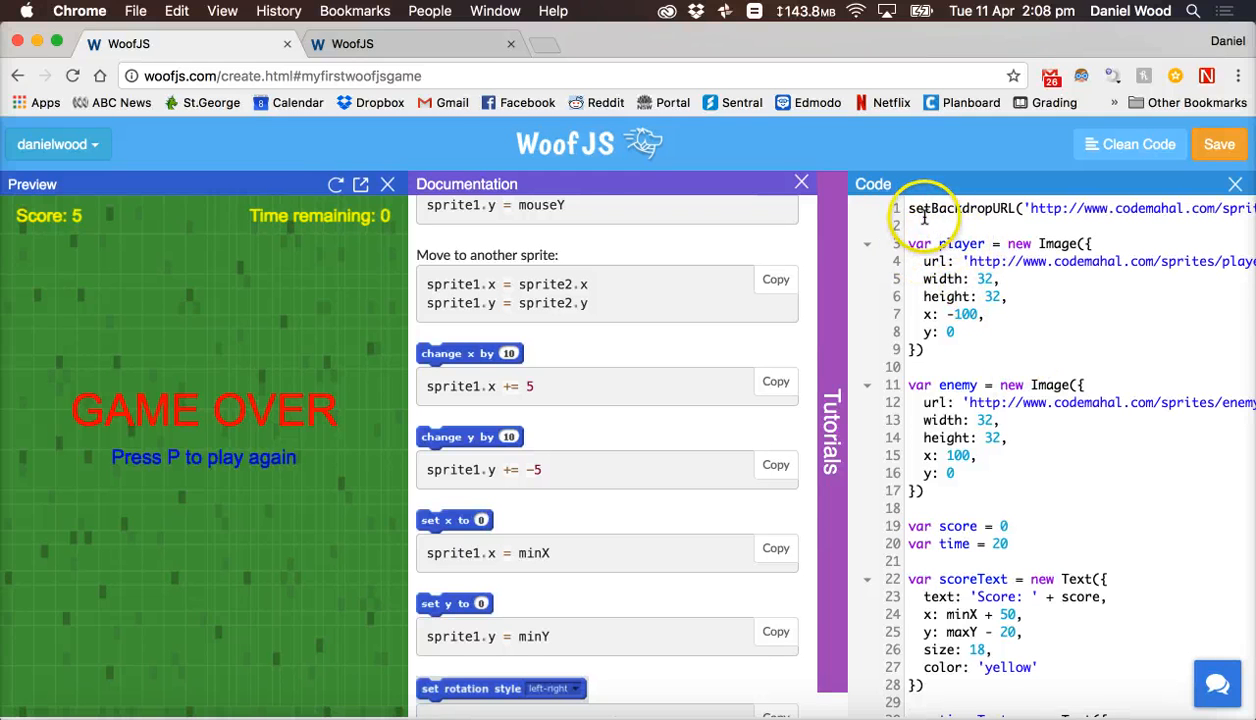
pyautogui.moveTo(962, 243)
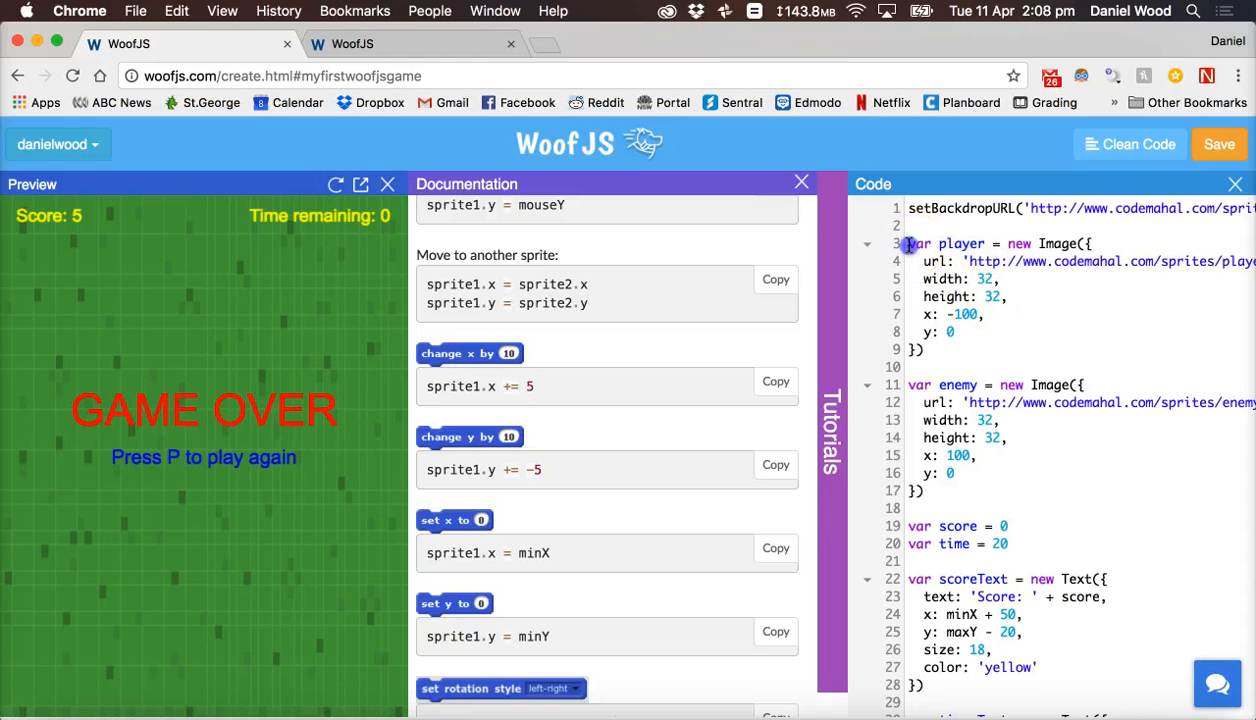
pyautogui.doubleClick(956, 243)
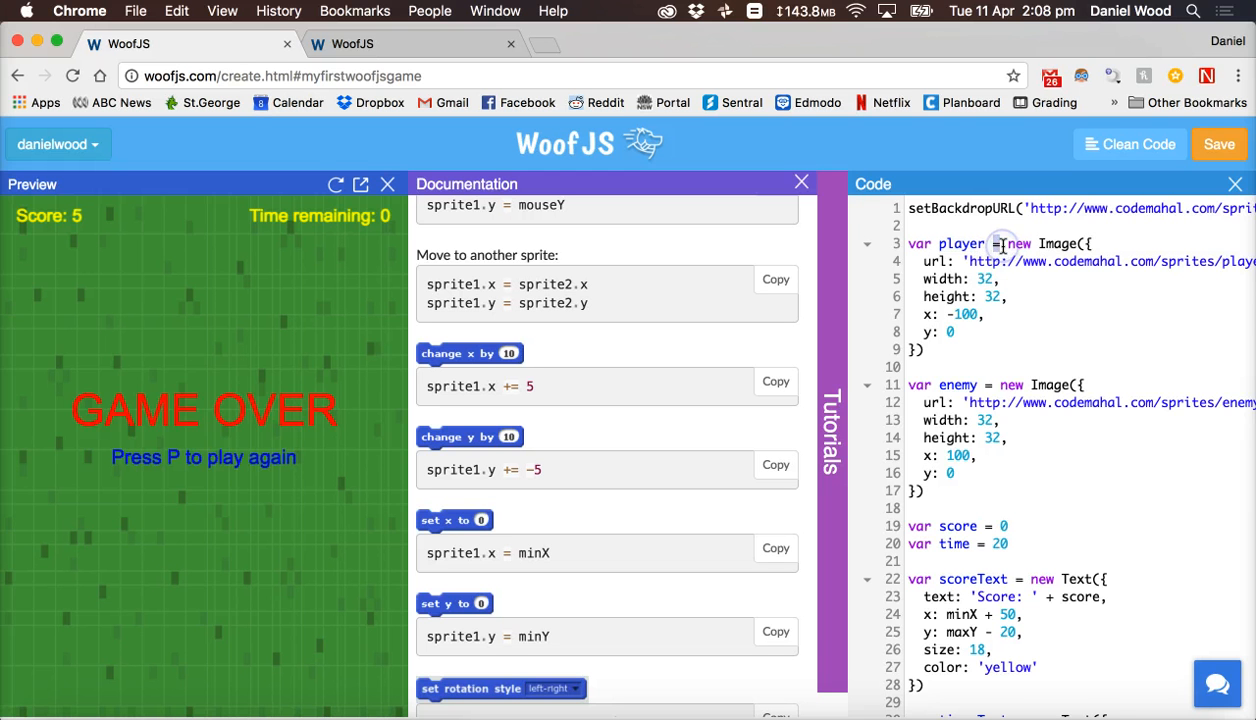
pyautogui.scroll(-3)
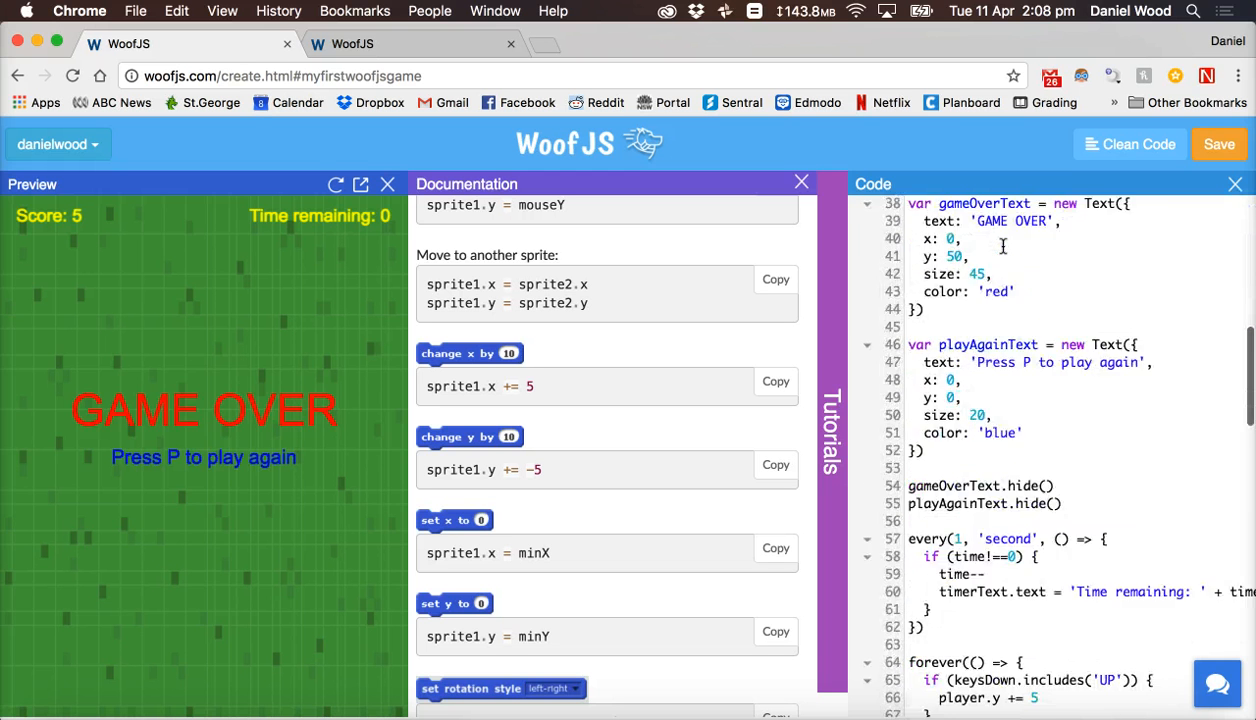
pyautogui.scroll(-3)
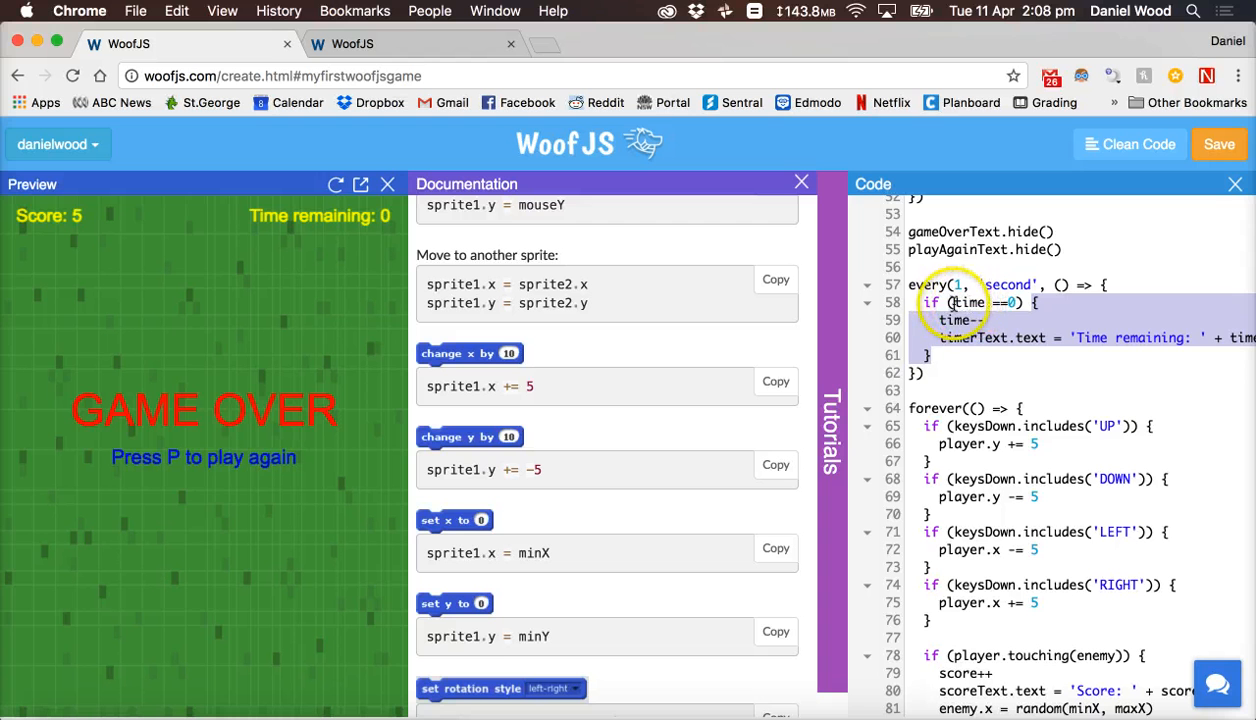
pyautogui.click(995, 302)
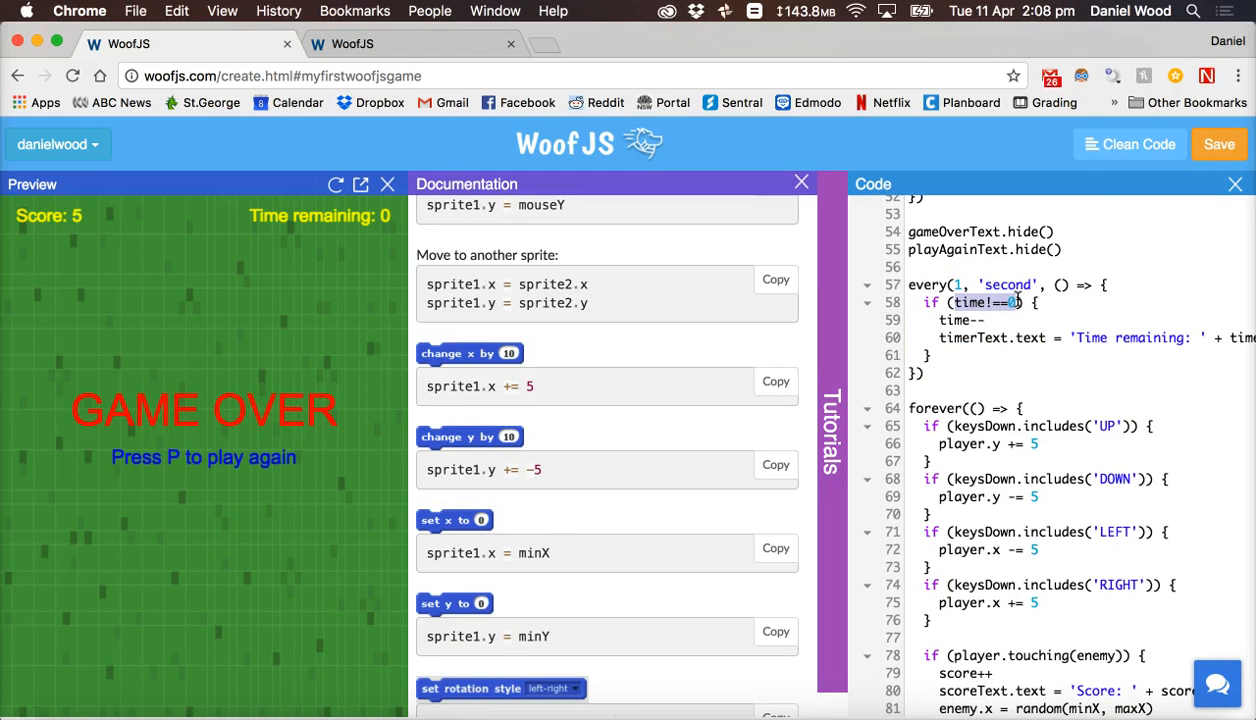
pyautogui.scroll(-3)
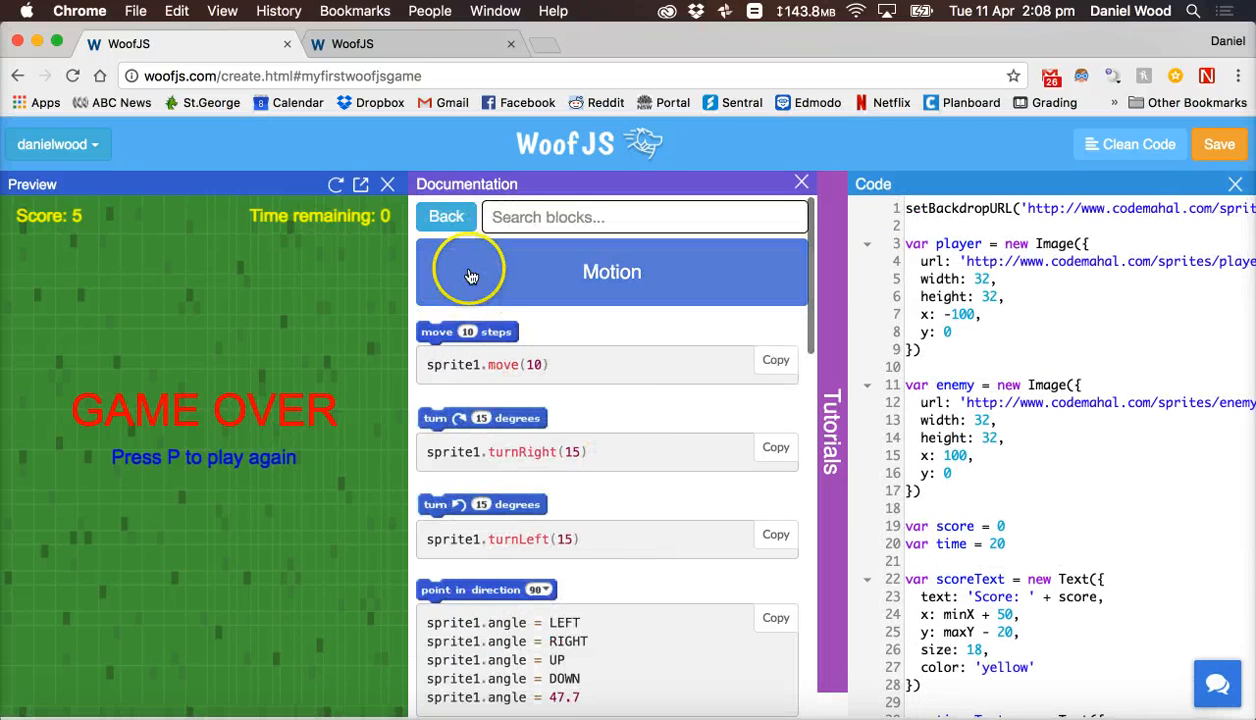
# Go back in the Documentation panel to the block category buttons.
pyautogui.click(446, 216)
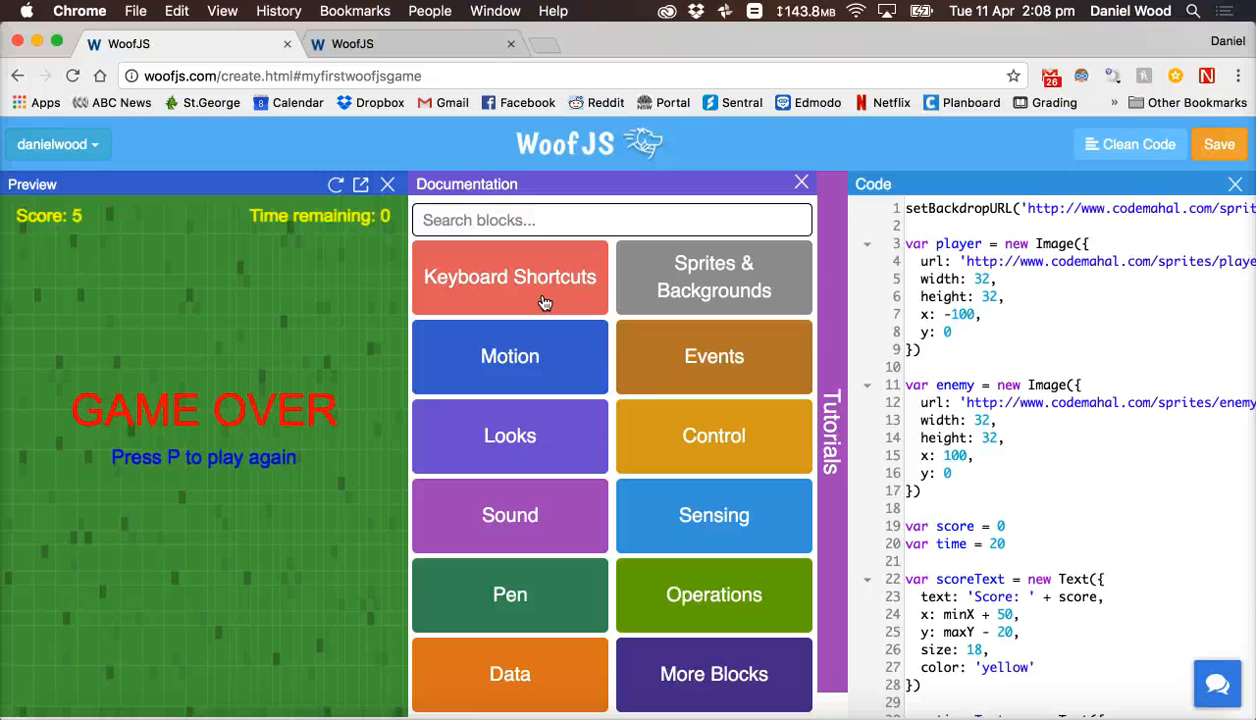
pyautogui.moveTo(983, 385)
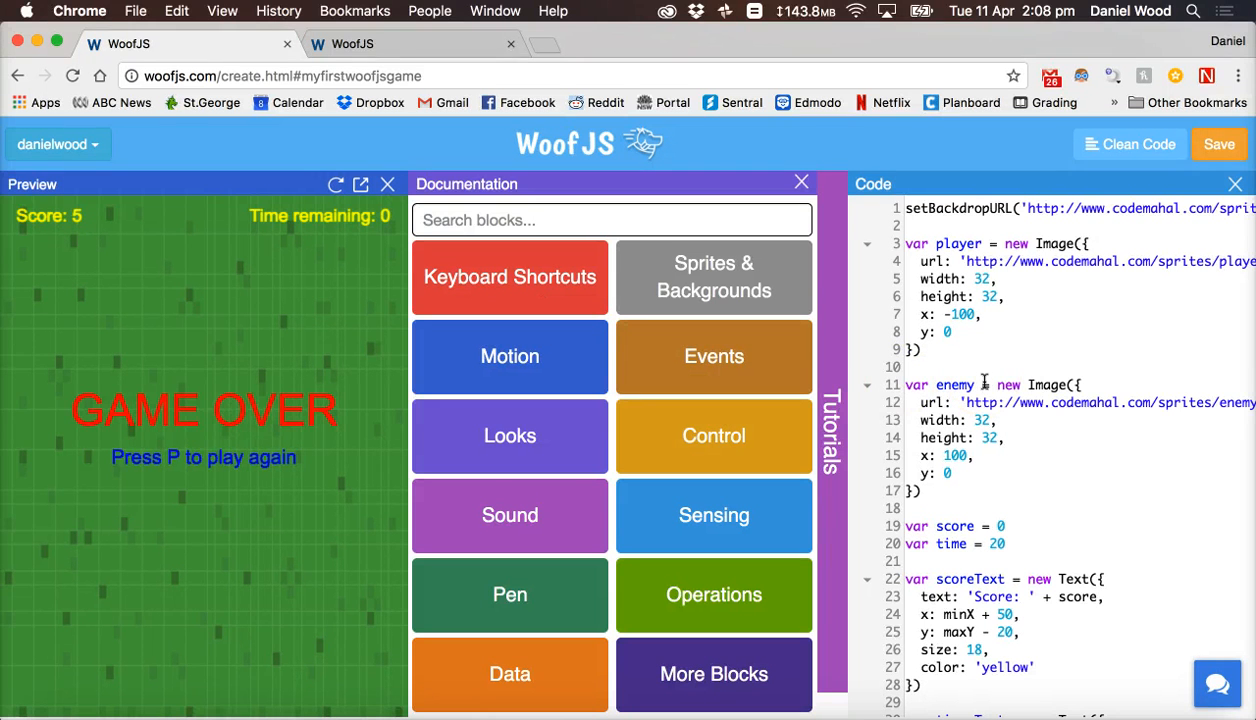